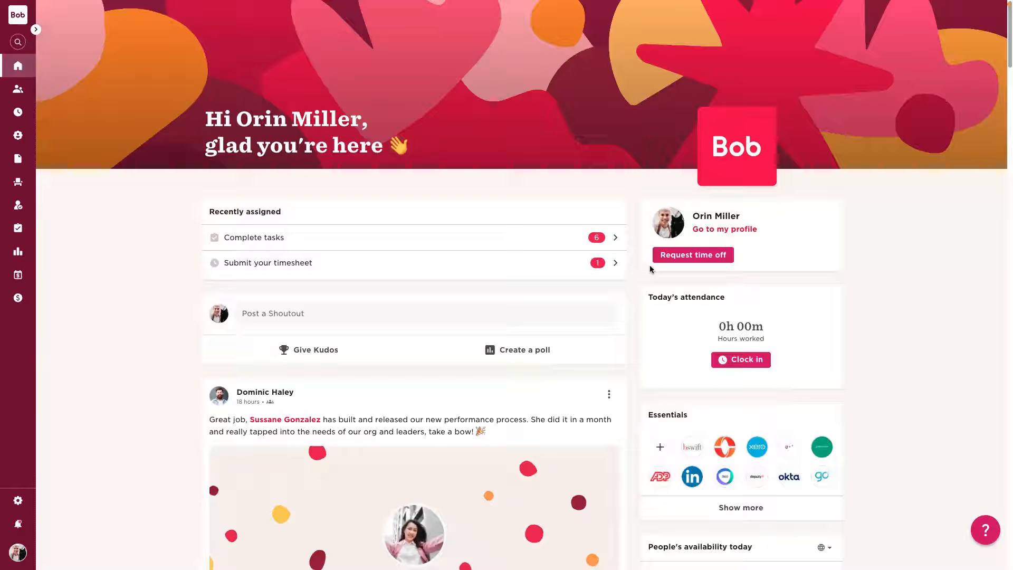
mouse_move(640, 274)
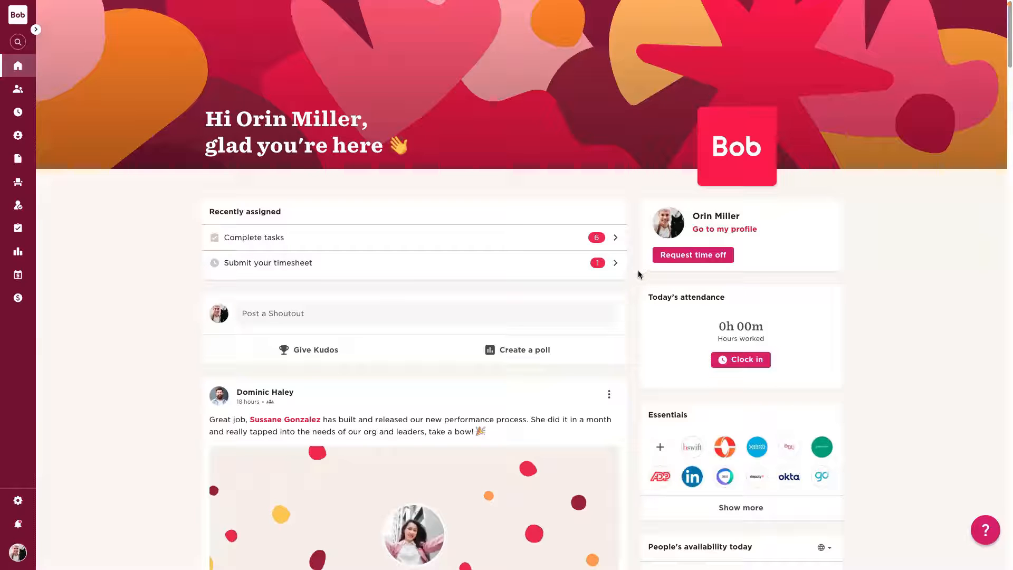
Explore the new-post dialog's audience choices and kudos option, closing it without posting
scroll(down, 3)
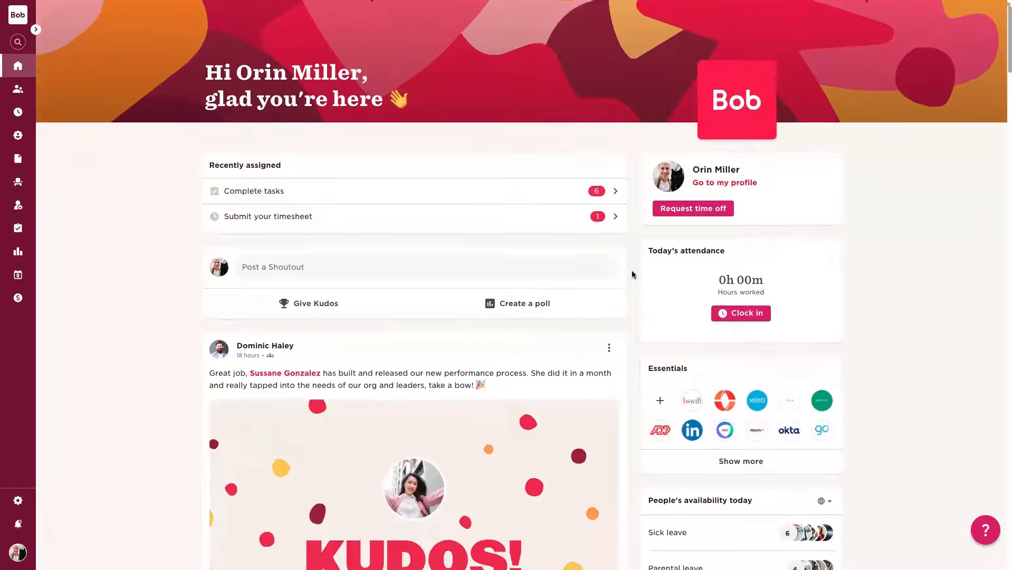
scroll(down, 3)
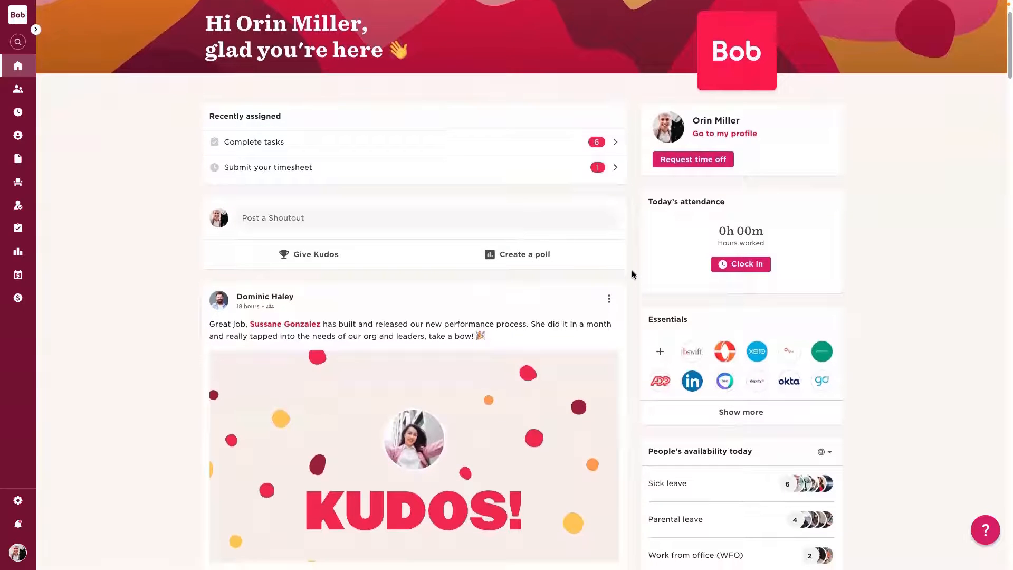
scroll(down, 3)
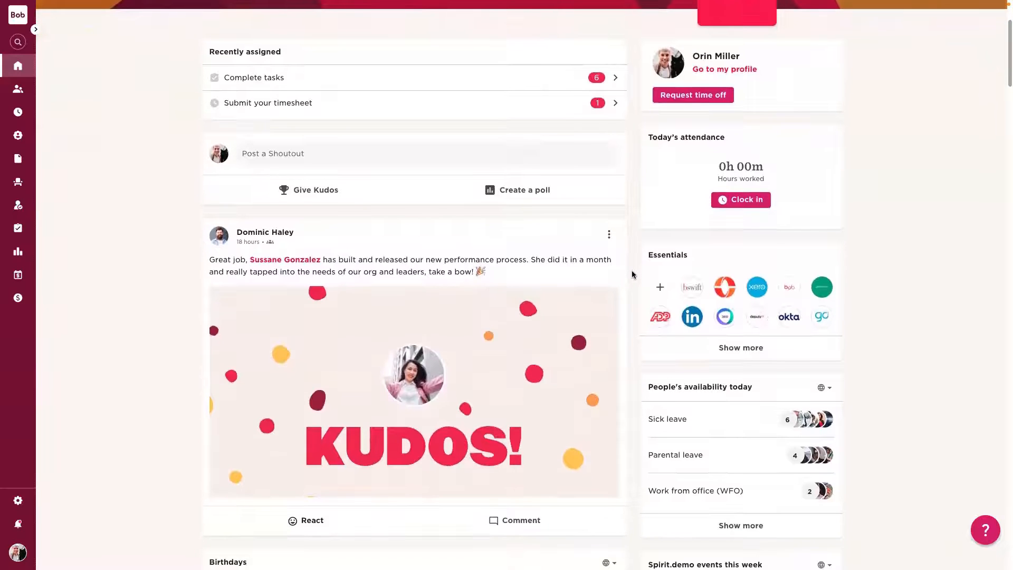
mouse_move(582, 281)
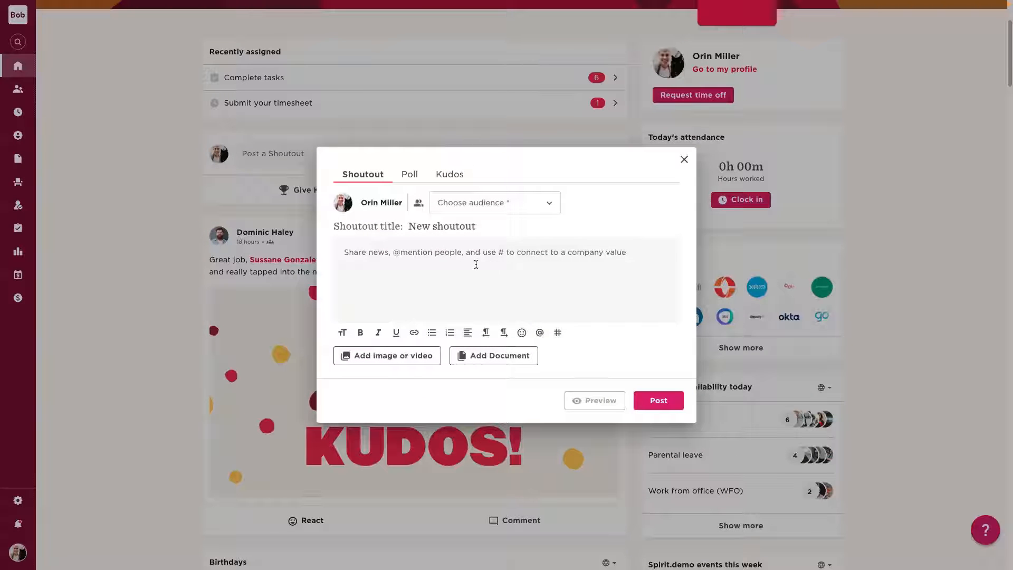
click(493, 203)
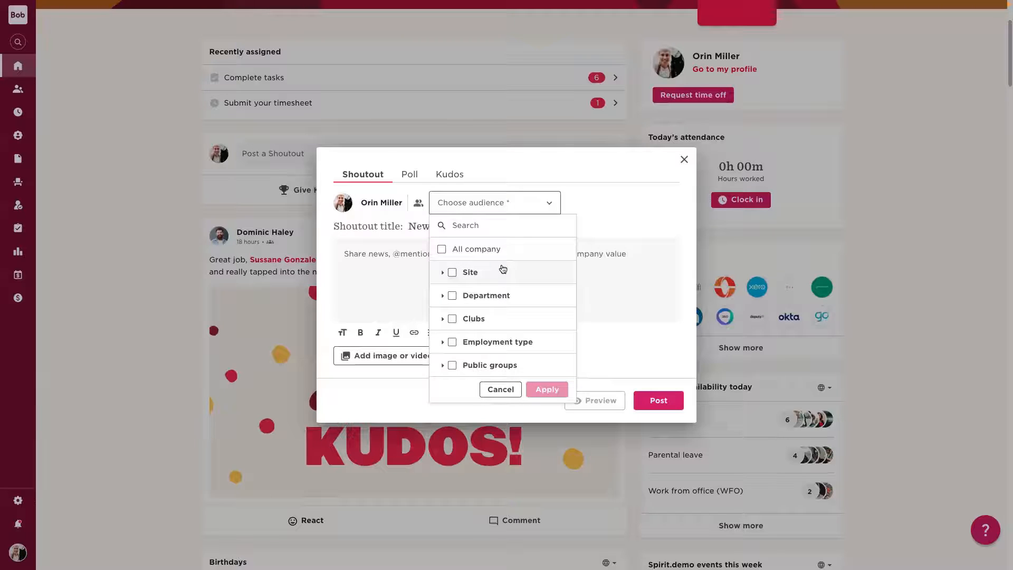
click(409, 174)
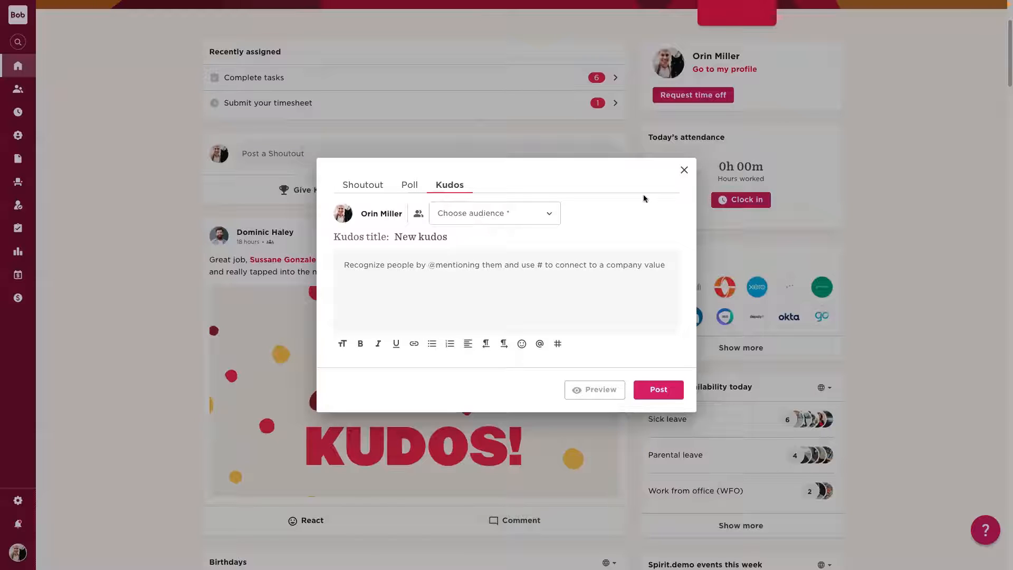
click(493, 213)
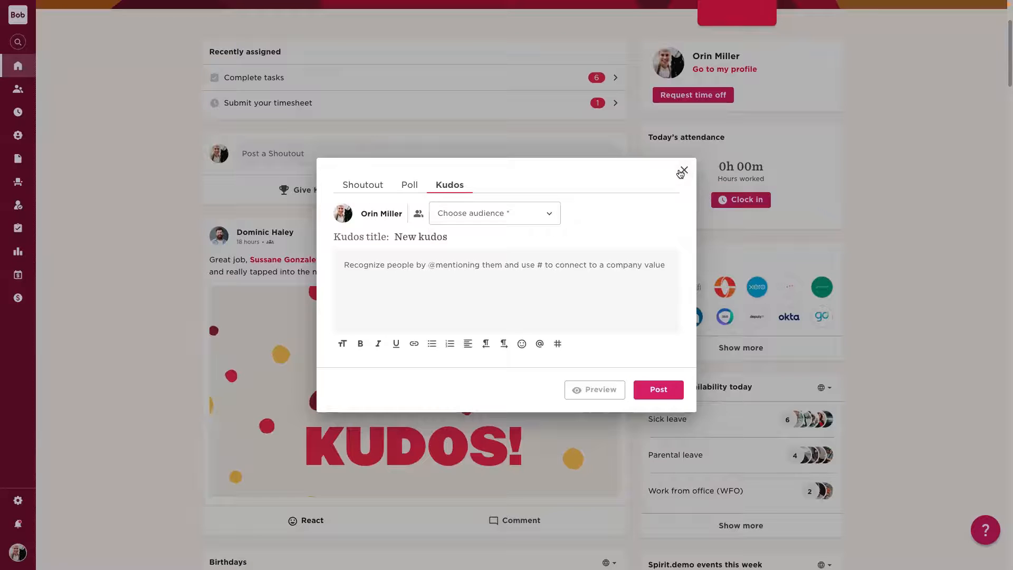
click(683, 171)
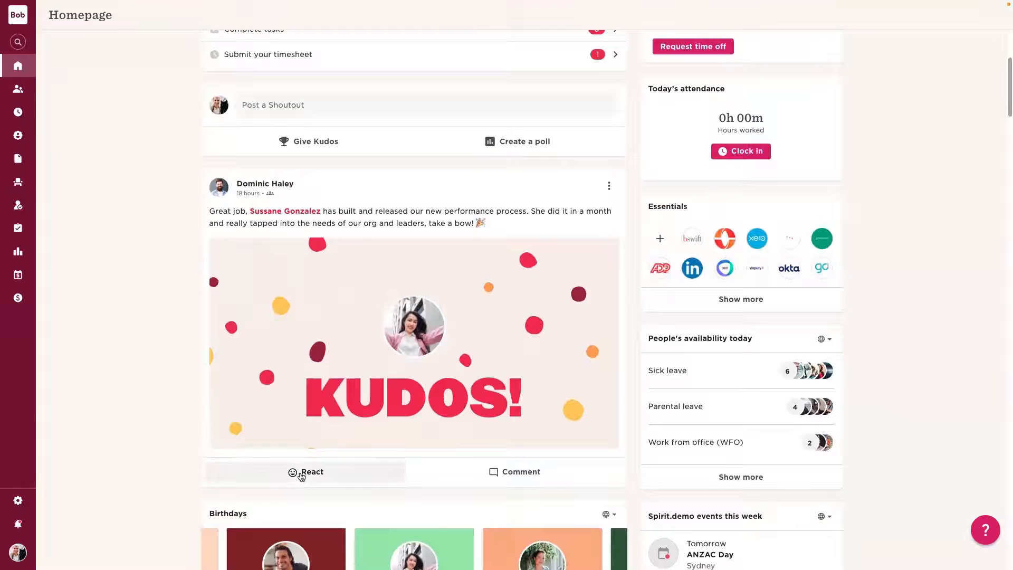
React to the kudos post with the heart-eyes emoji and post the comment 'Well done!'
click(306, 471)
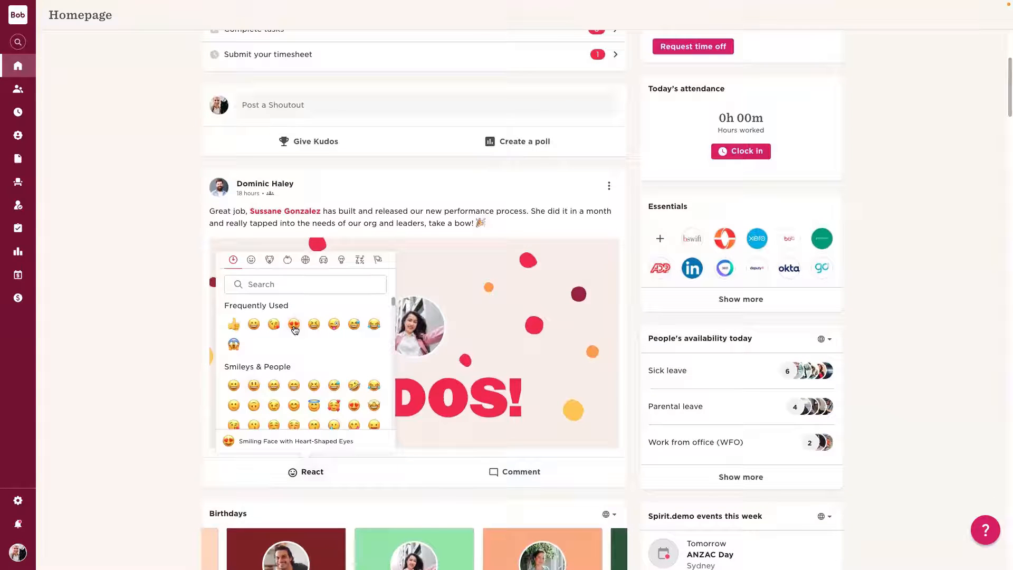
click(293, 323)
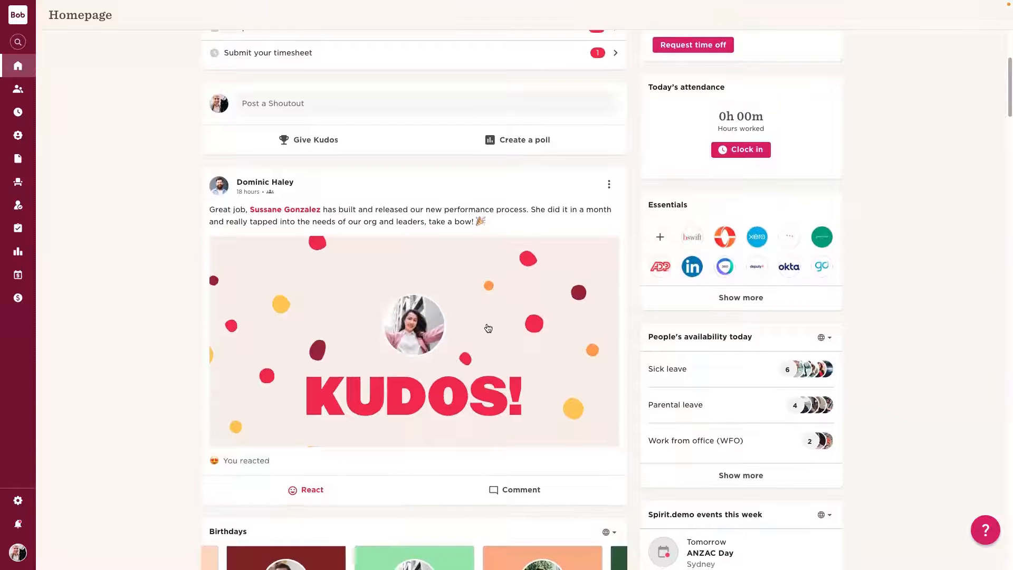
scroll(down, 3)
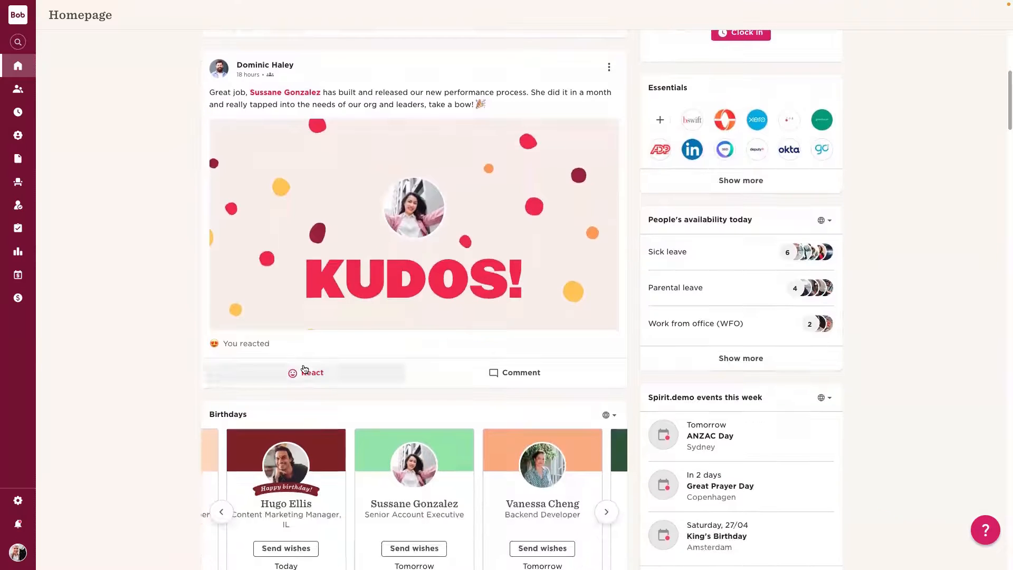
click(521, 373)
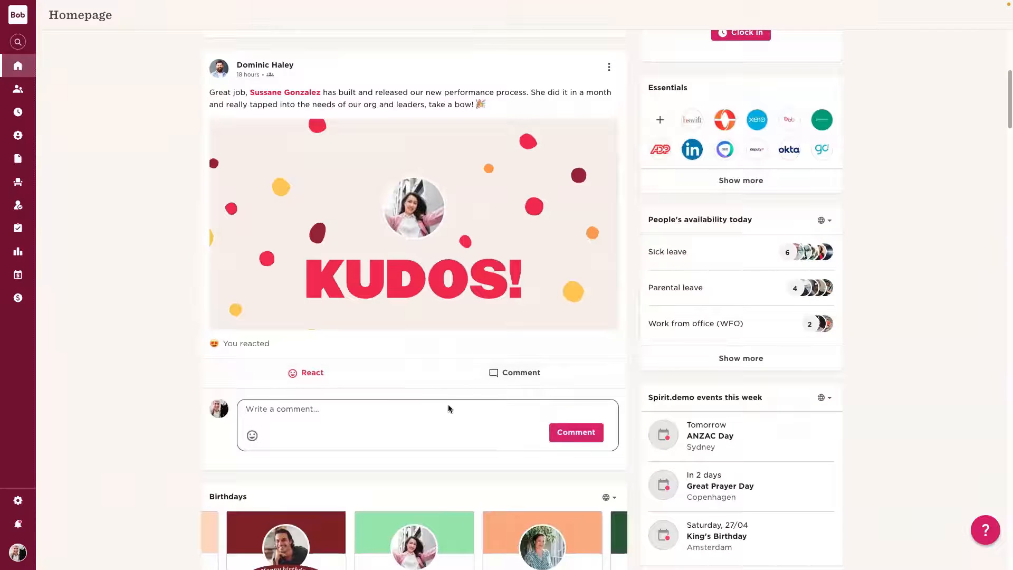
text(W)
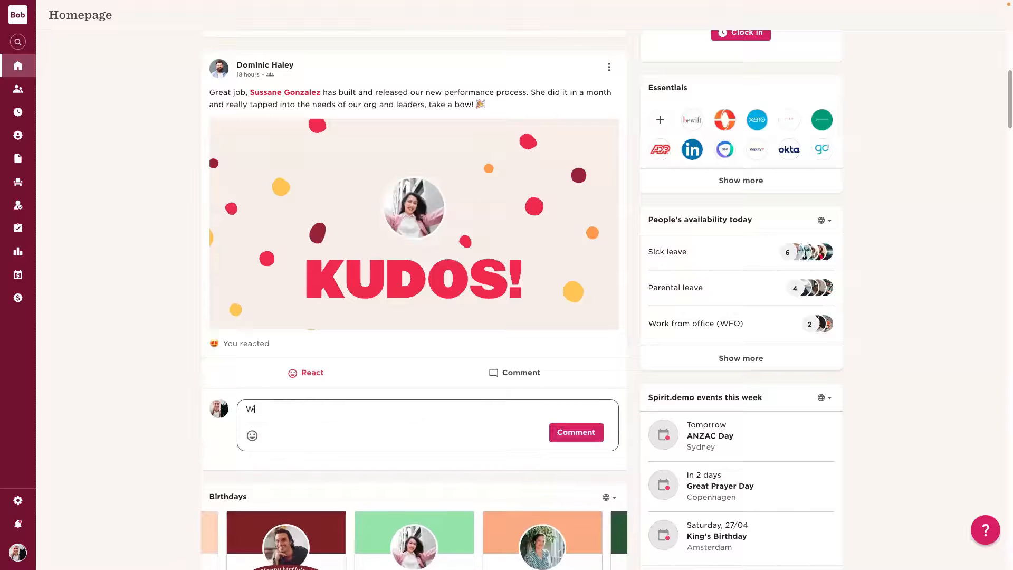
click(574, 432)
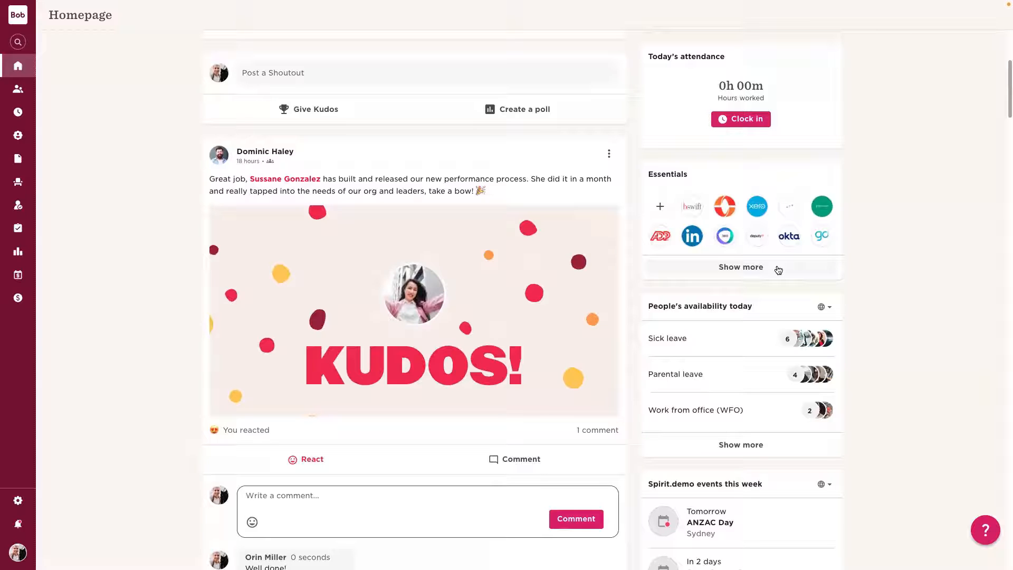
mouse_move(586, 241)
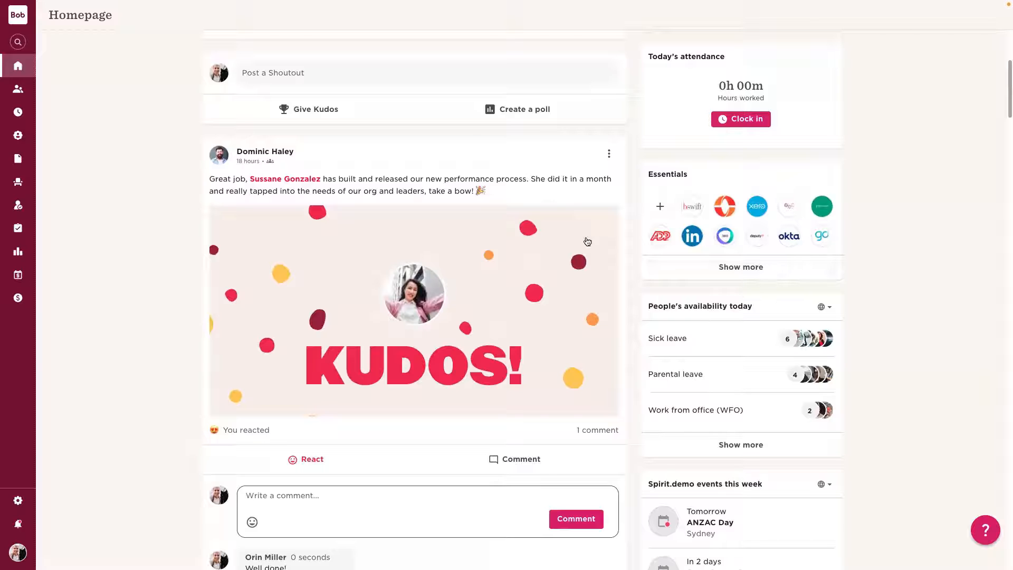
scroll(down, 3)
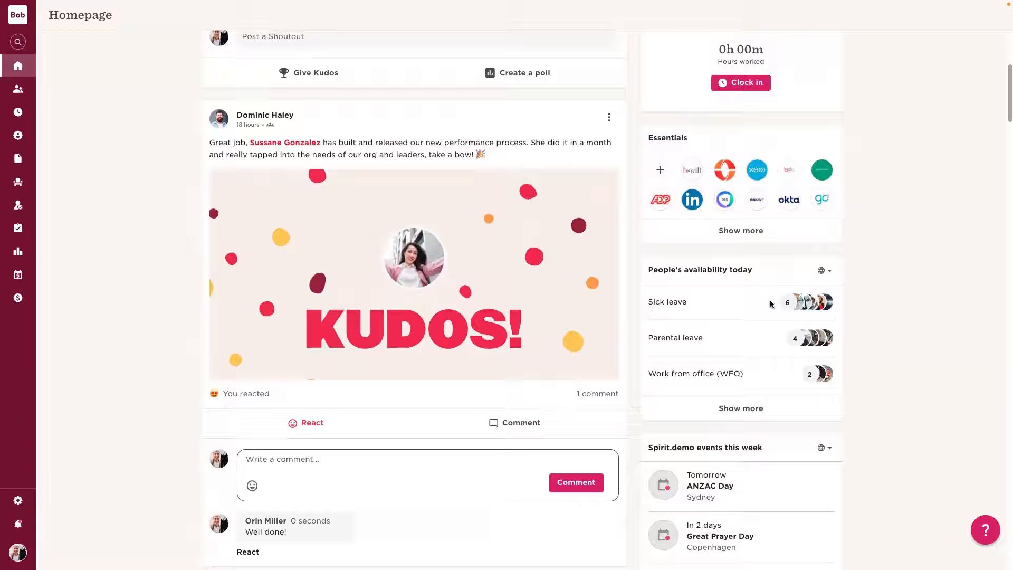
mouse_move(843, 246)
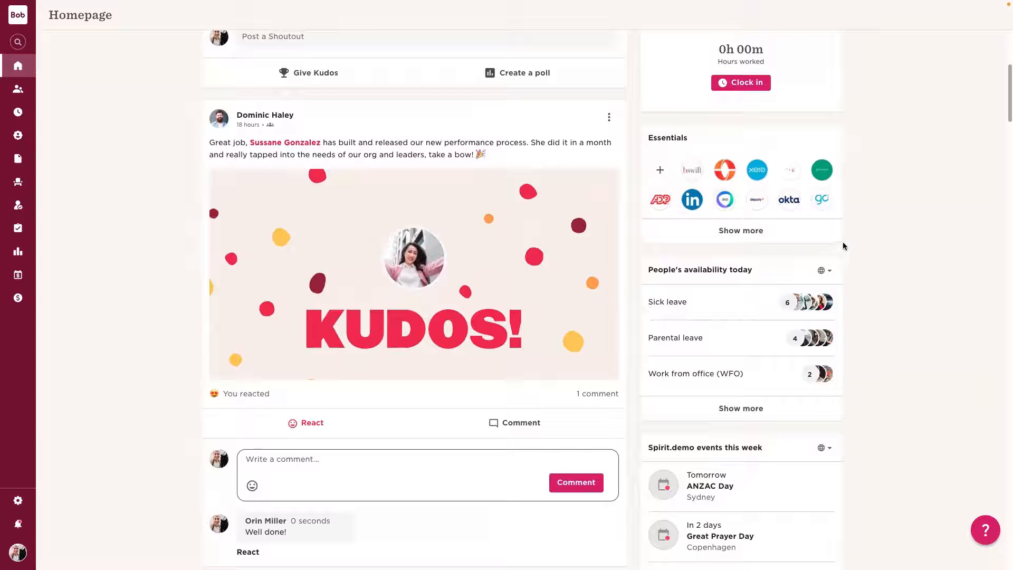
mouse_move(858, 234)
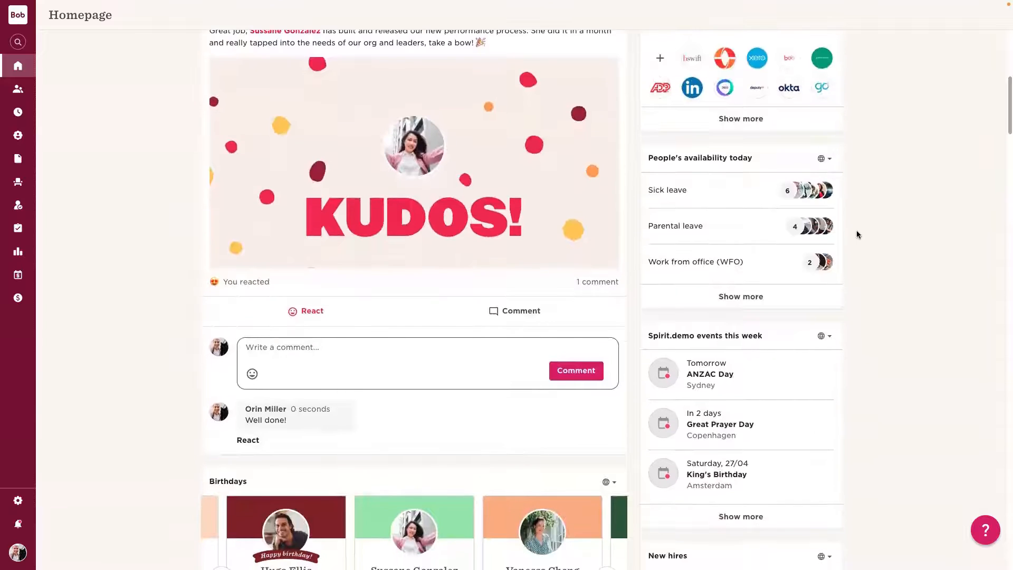
scroll(down, 3)
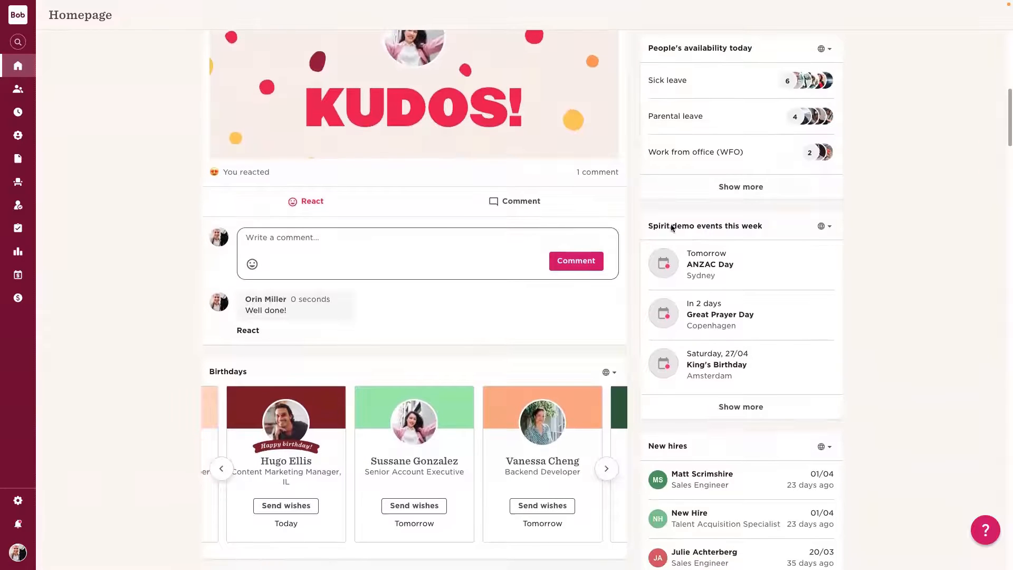
scroll(down, 3)
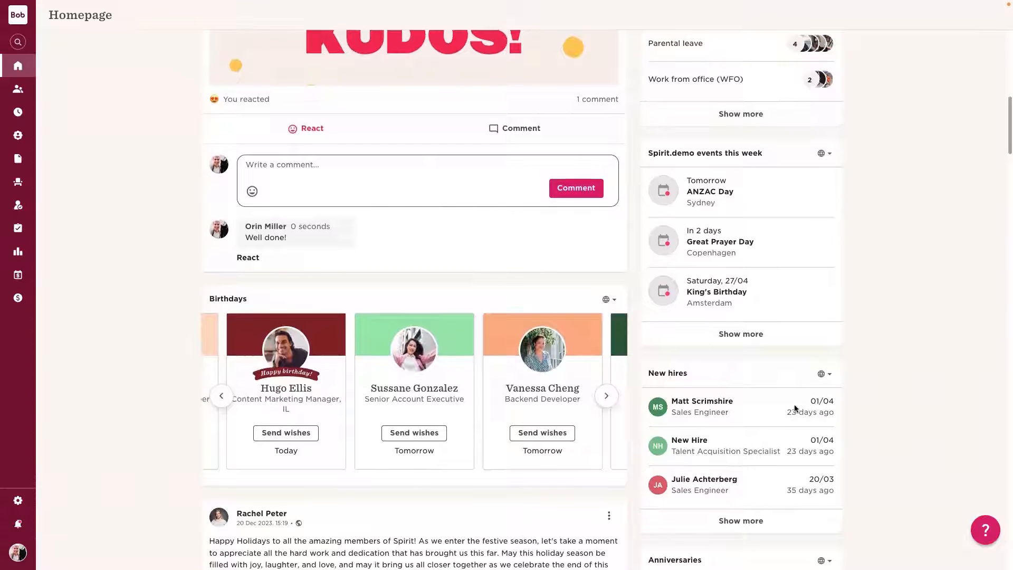
scroll(down, 3)
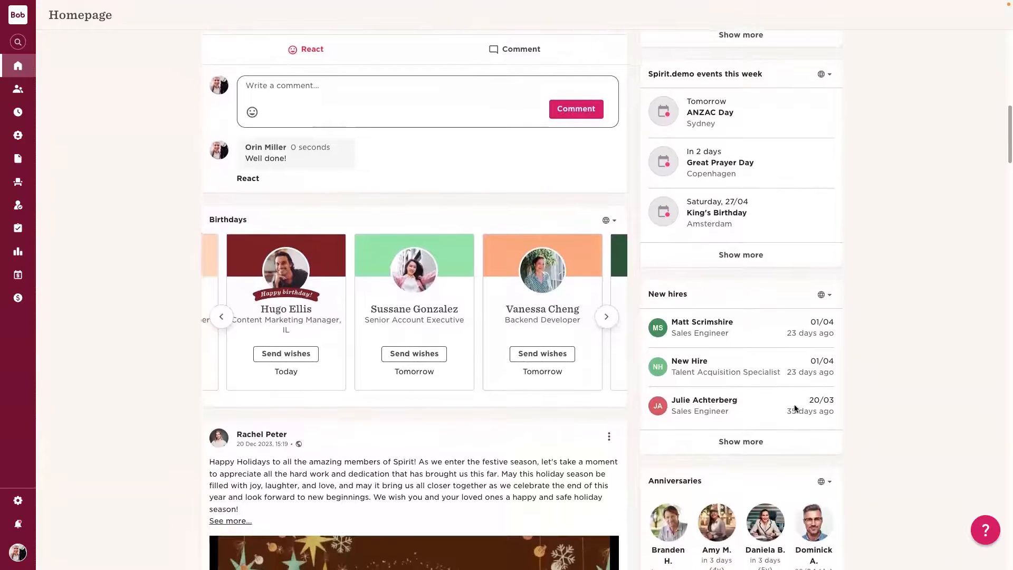
scroll(down, 3)
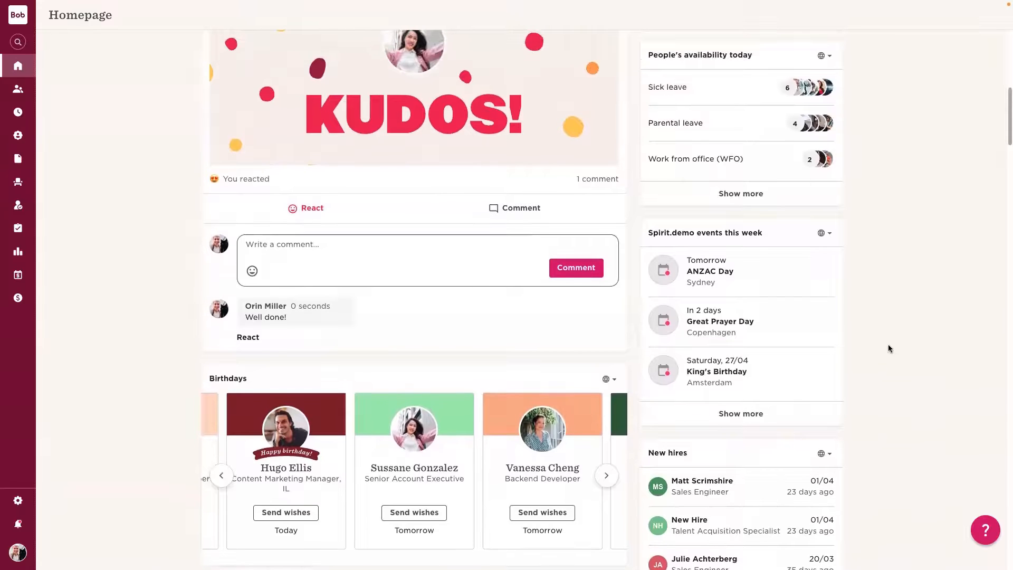
mouse_move(751, 172)
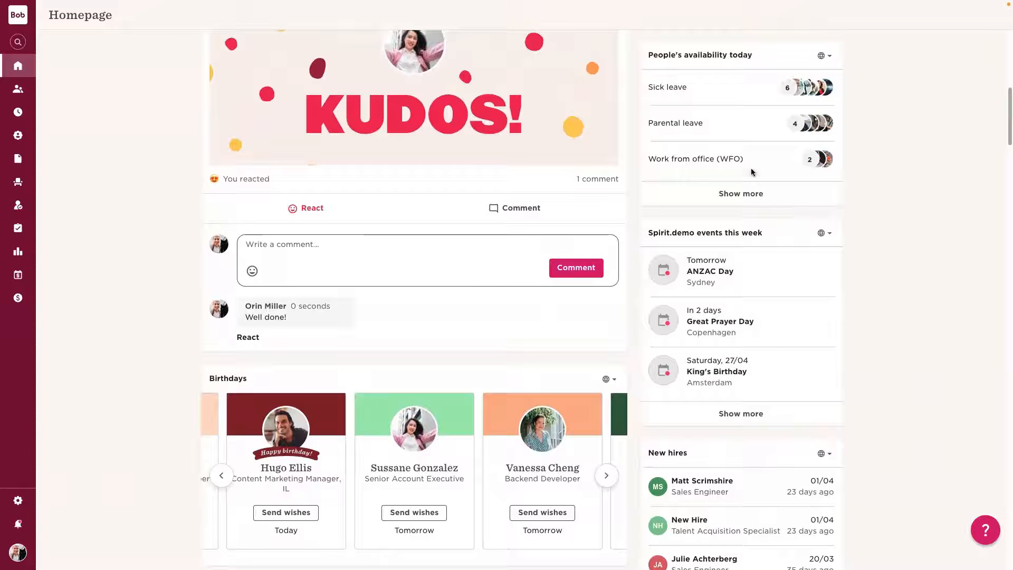
mouse_move(724, 214)
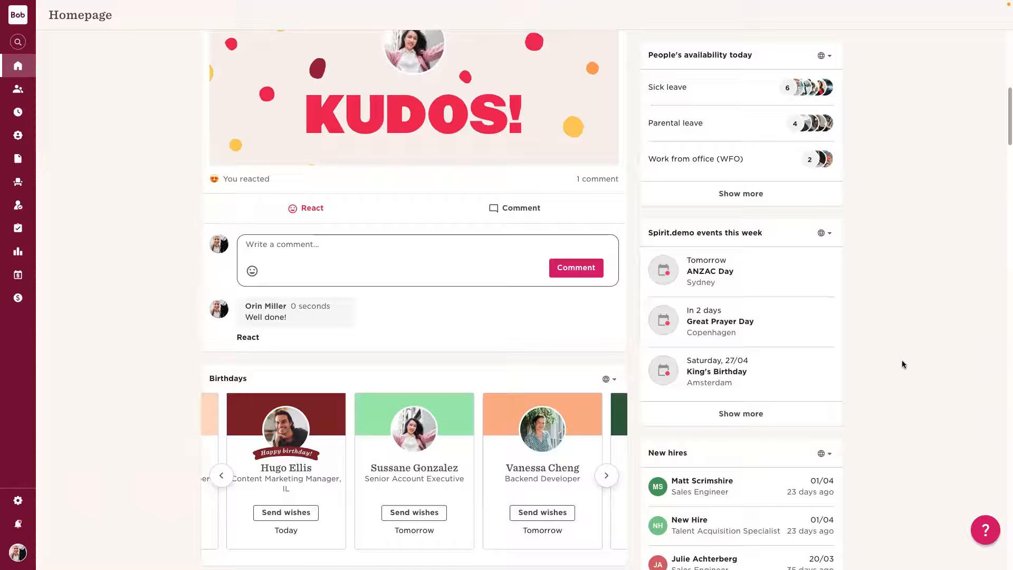
scroll(down, 3)
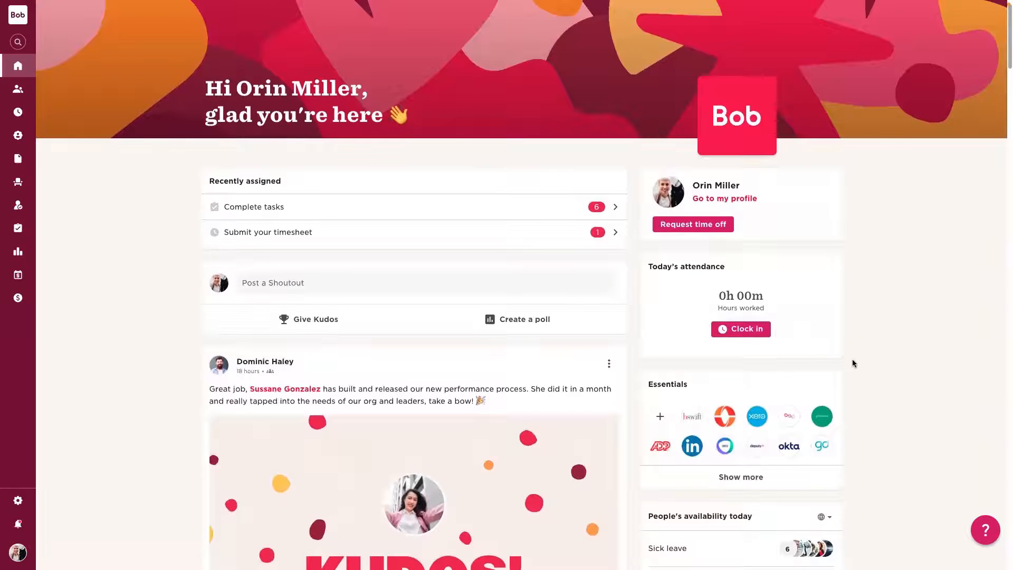
Start a Holiday time-off request from 13/05/2024 to 24/05/2024 and review all 12 days covered
click(692, 223)
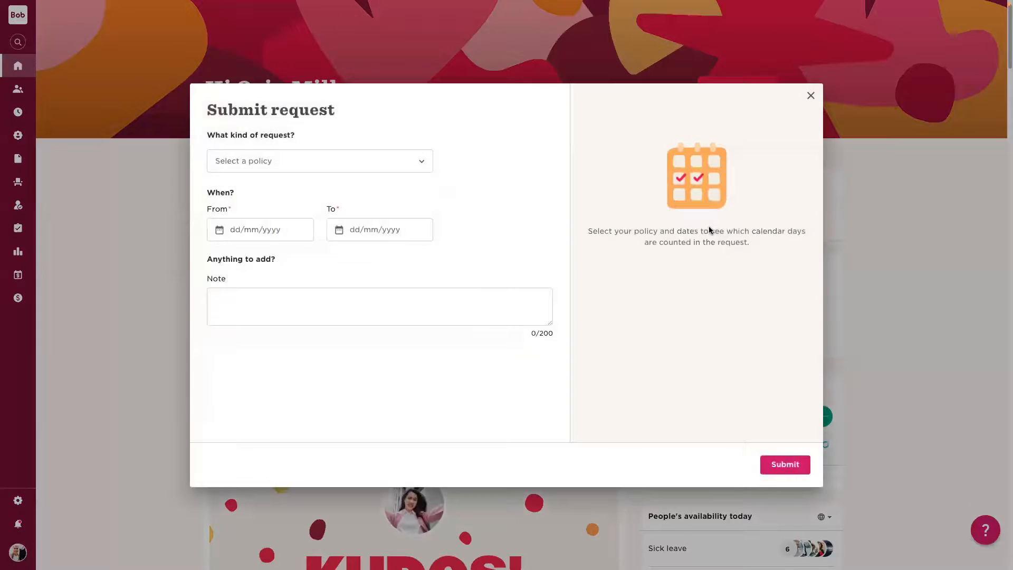
mouse_move(637, 204)
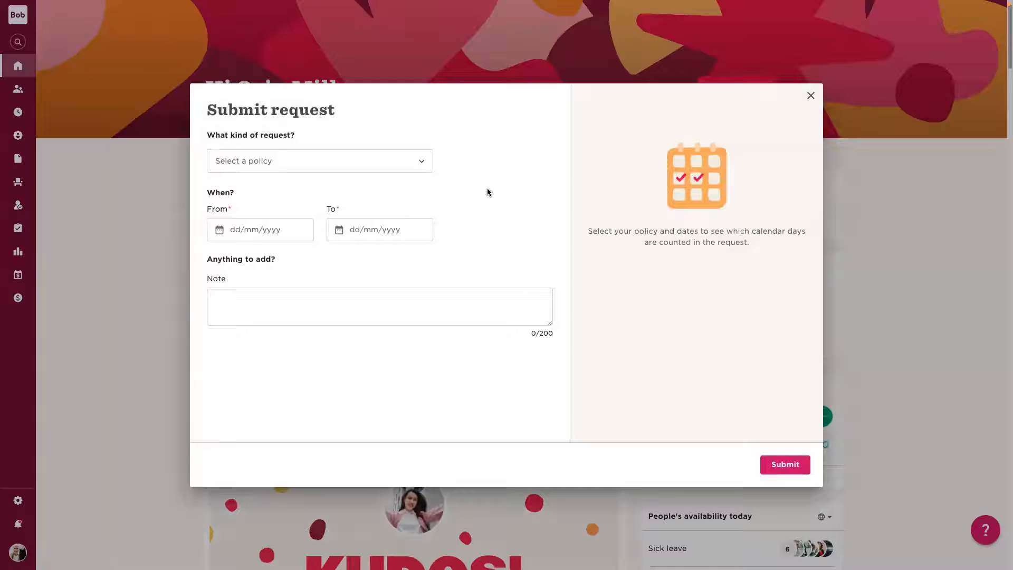
click(319, 160)
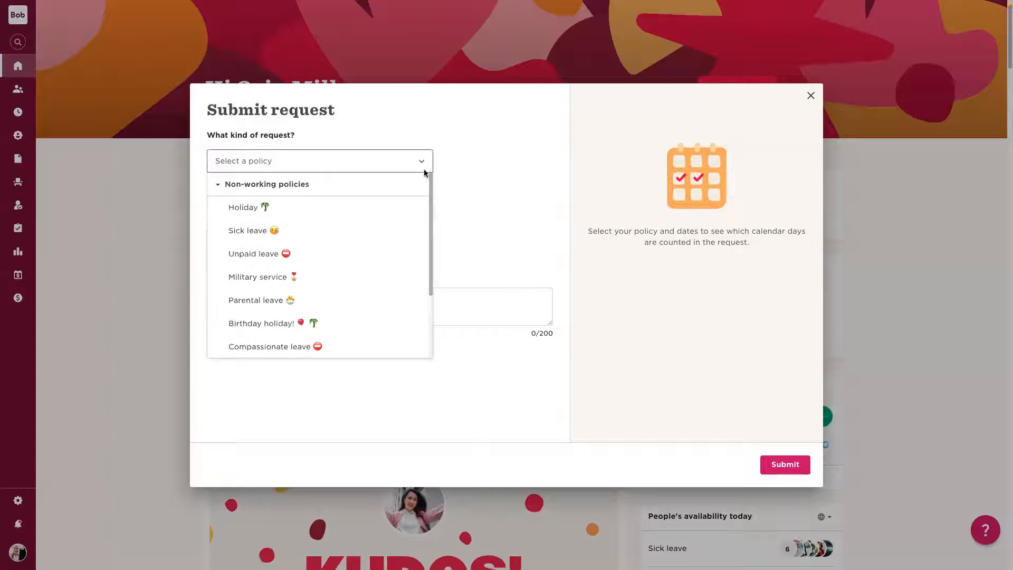
mouse_move(377, 208)
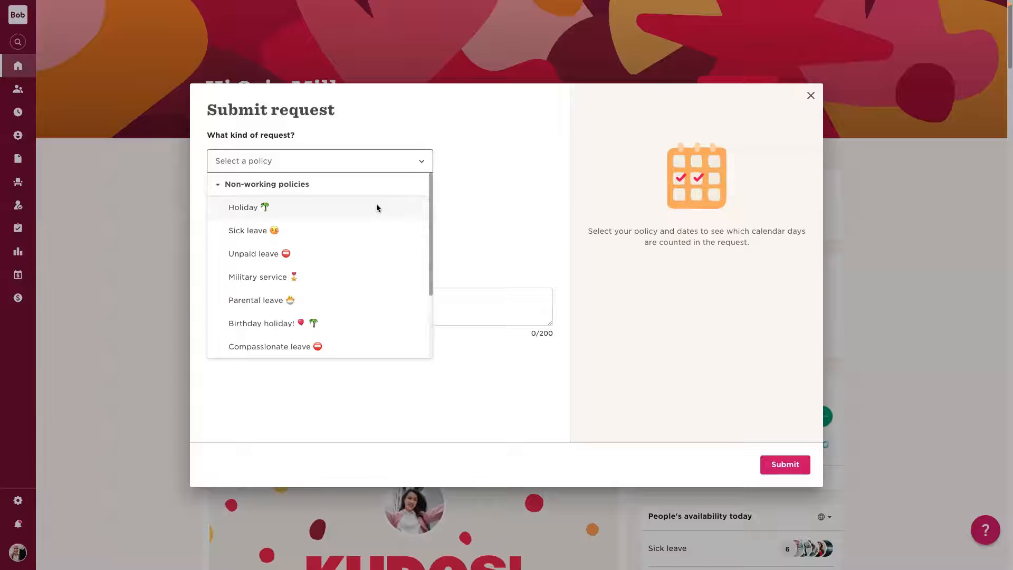
click(246, 207)
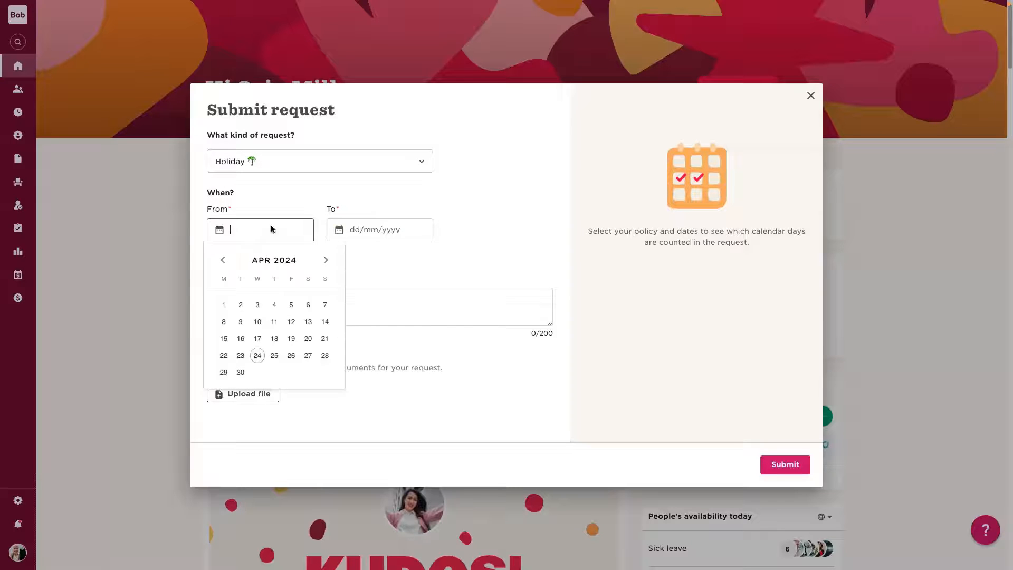
text(13/05/2024)
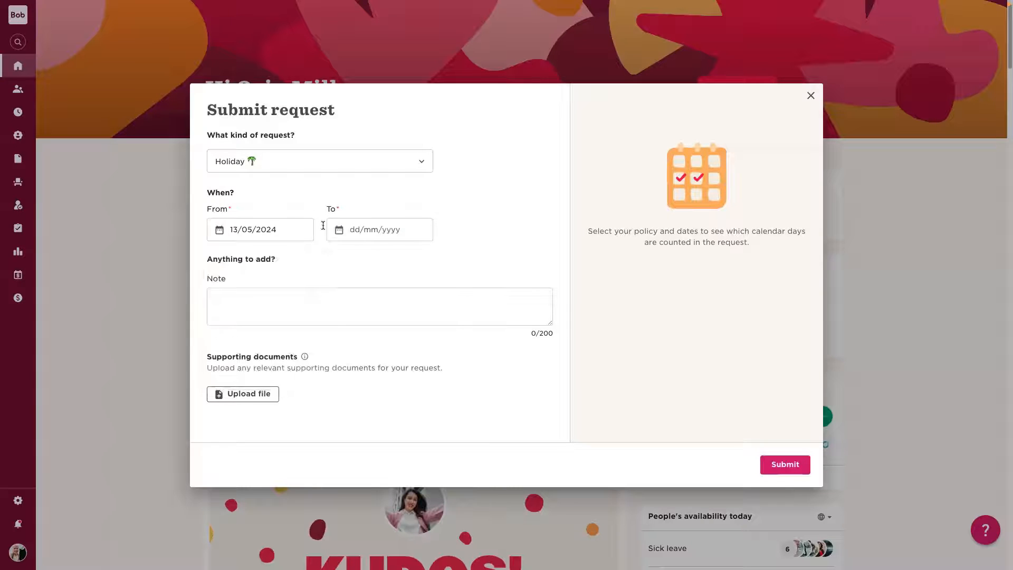
text(24/05/2024)
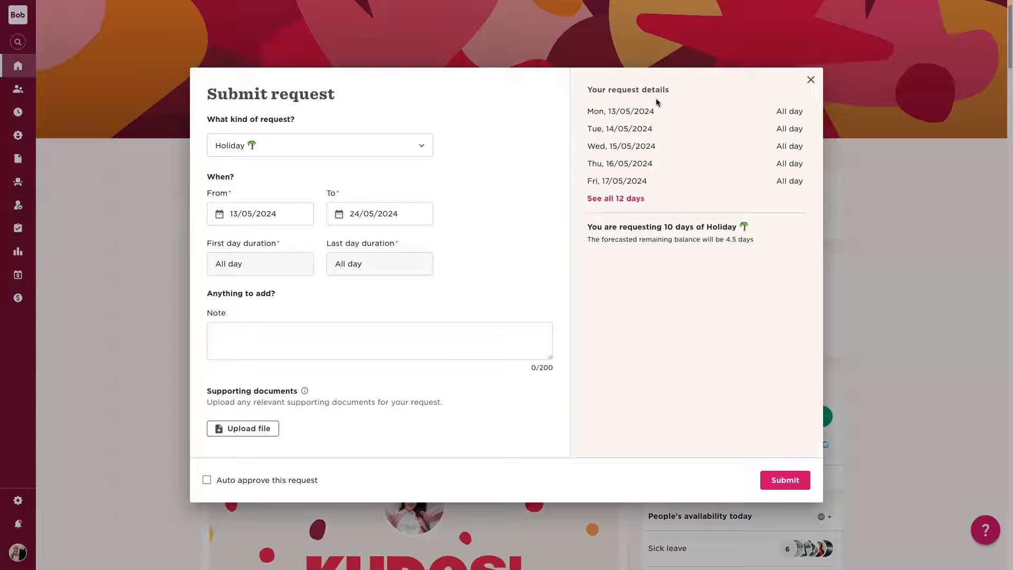
click(614, 199)
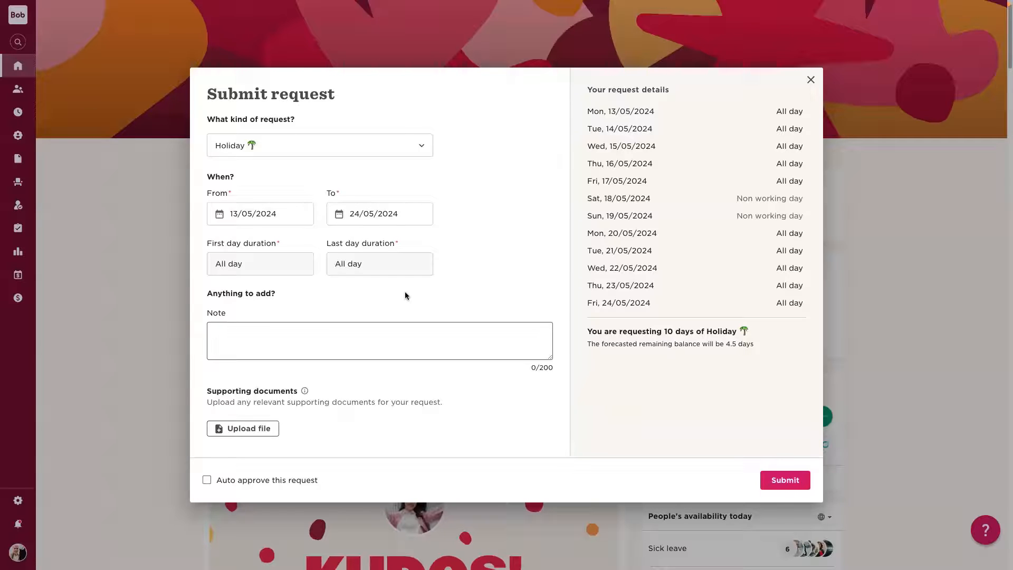
Add the note 'Maldives trip!' and submit the request for approval
text(Maldives trip)
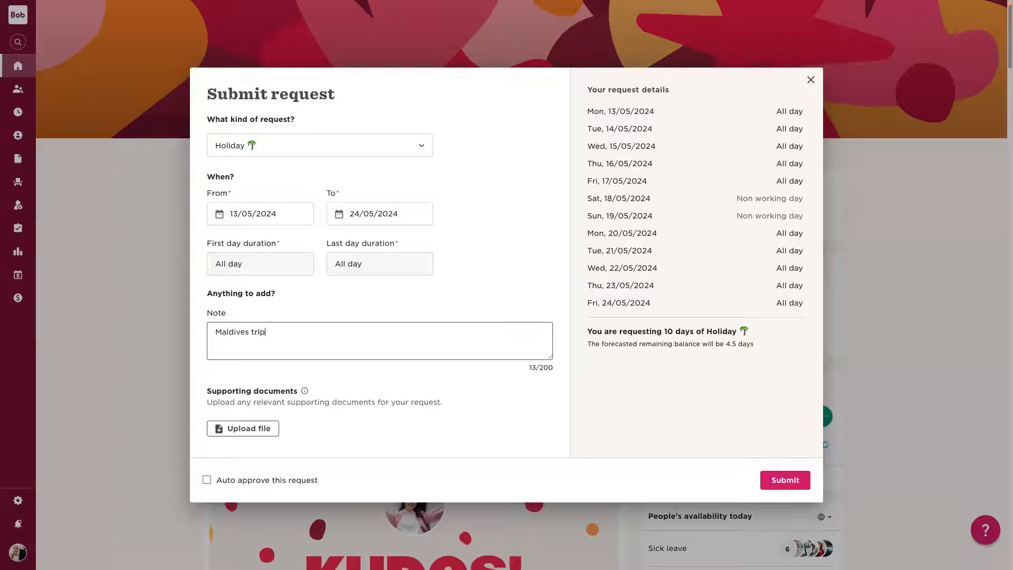
text(!)
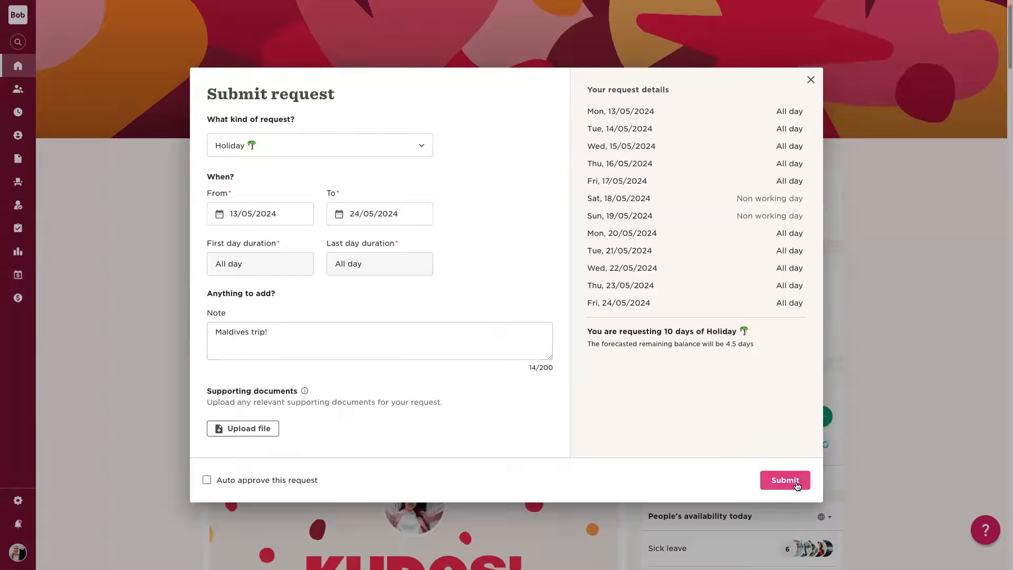
click(783, 480)
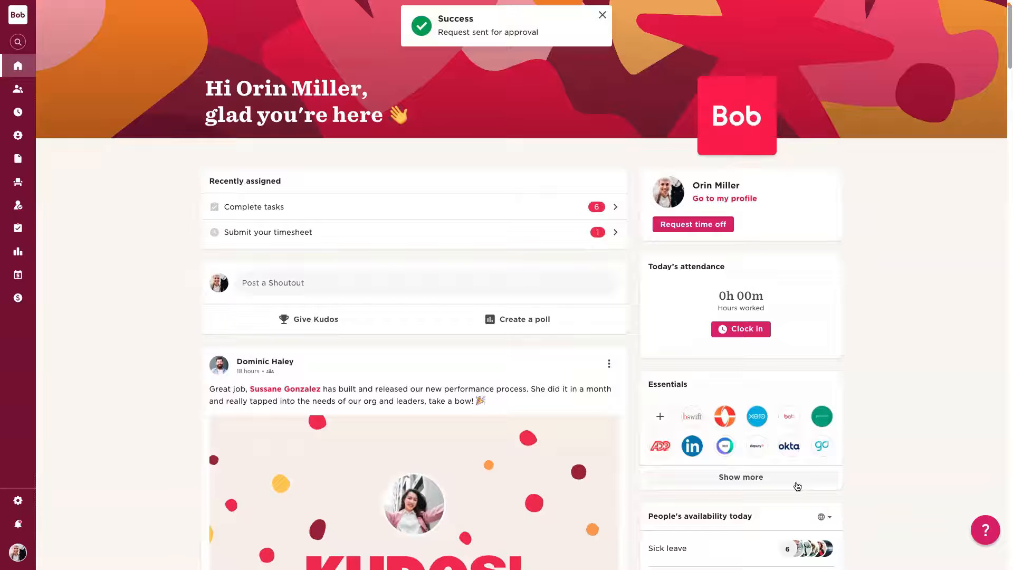
Expand the sidebar and browse the Talent, Hiring and Compensation menus while staying on the homepage
click(600, 15)
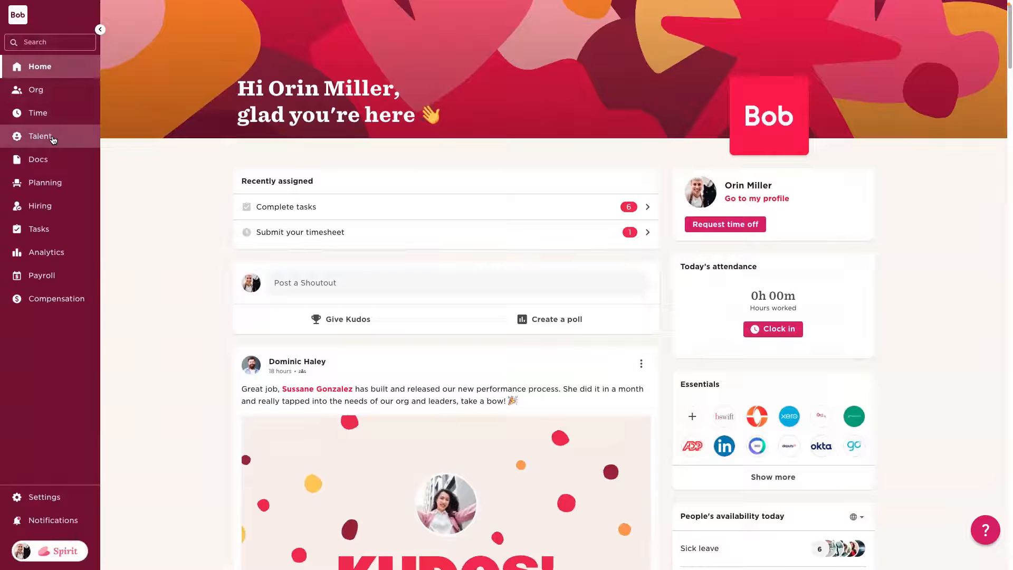
click(41, 136)
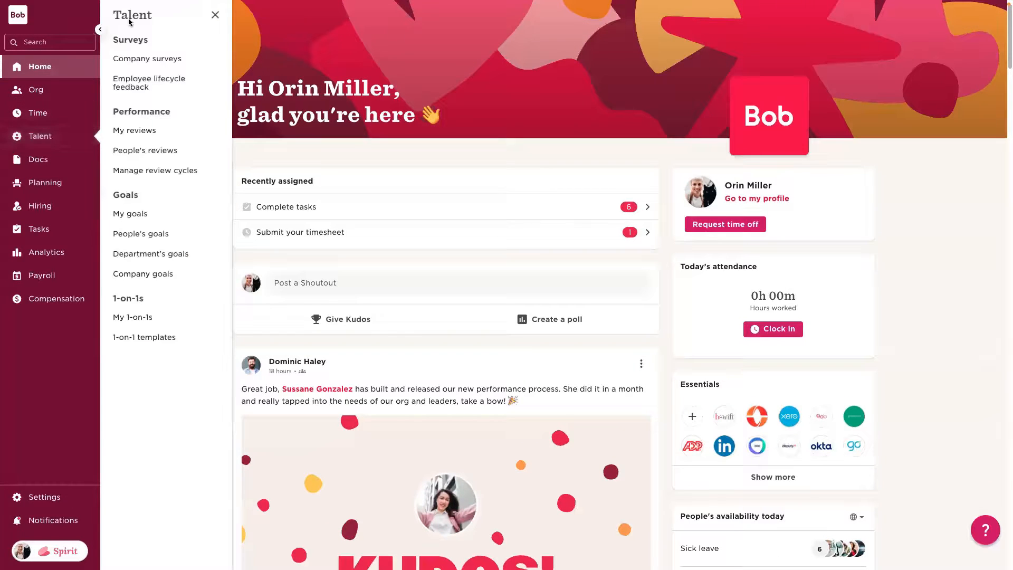
click(39, 205)
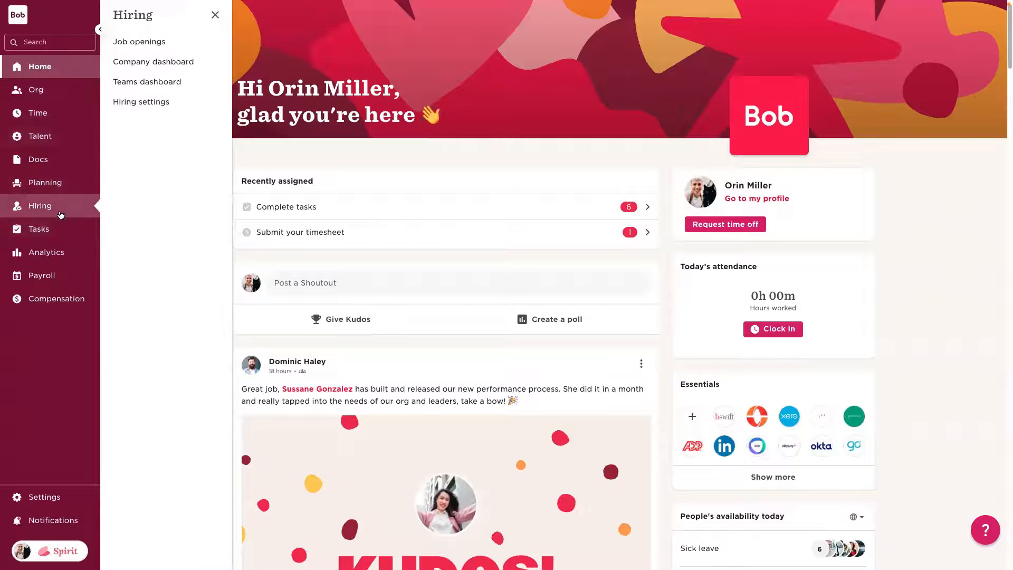
click(49, 297)
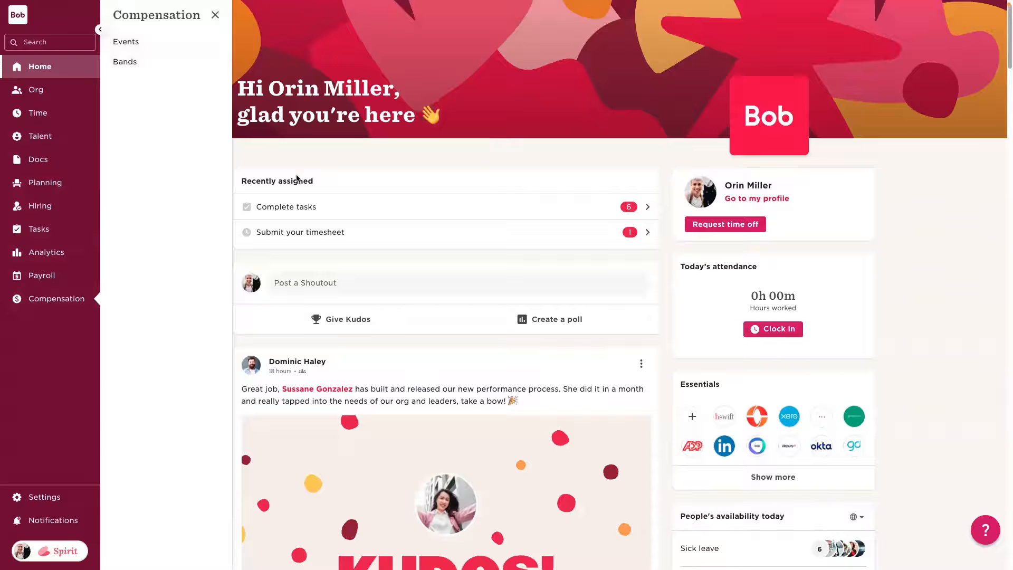
click(215, 15)
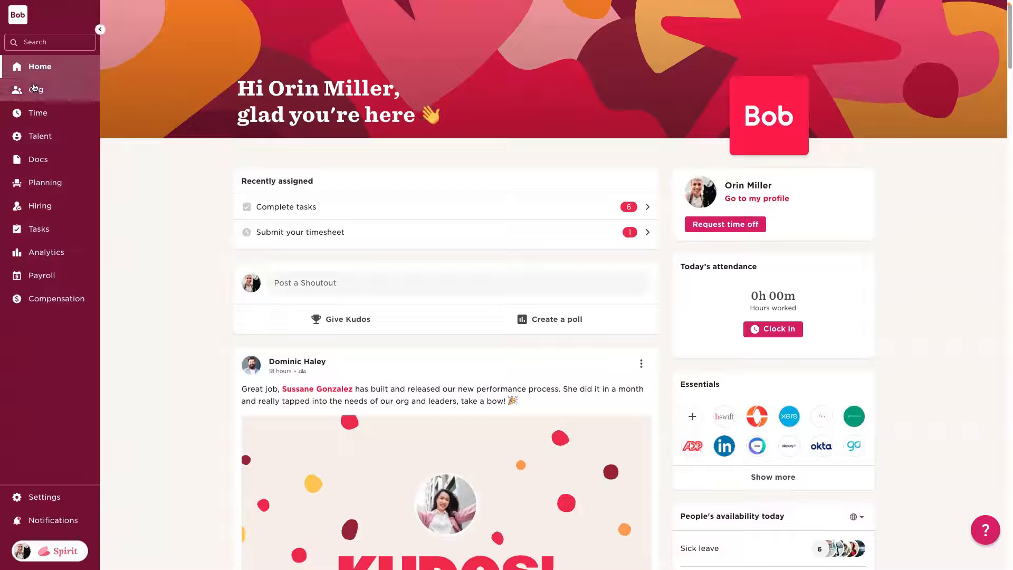
Open the Org Club view and regroup London's staff by department, hobbies, then superpowers
click(36, 88)
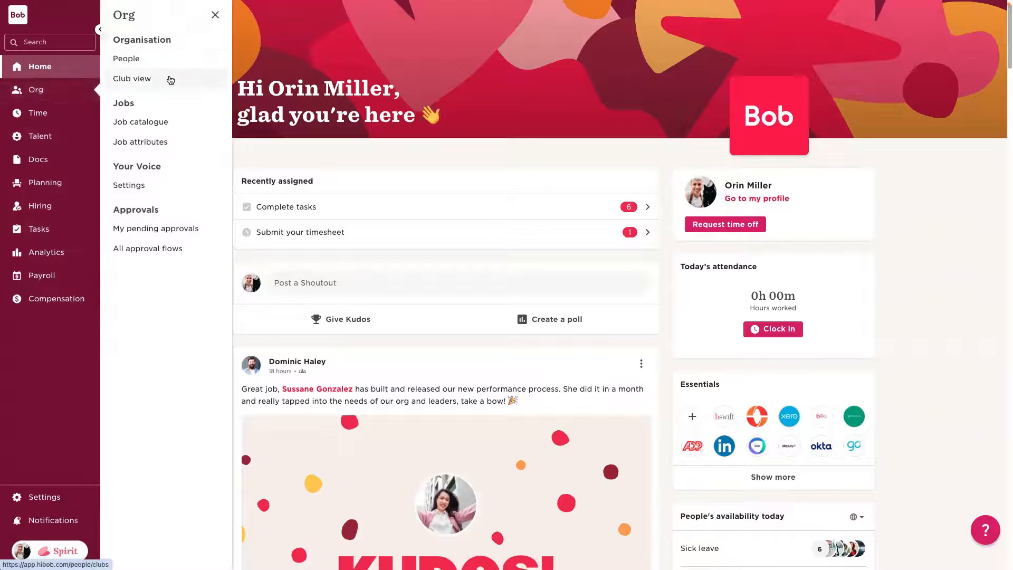
click(132, 78)
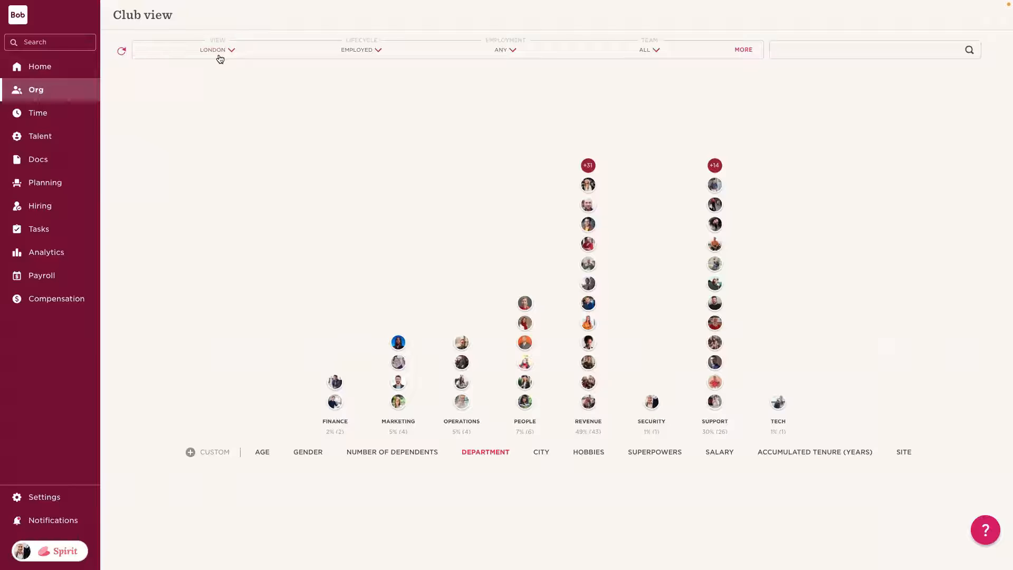
click(216, 50)
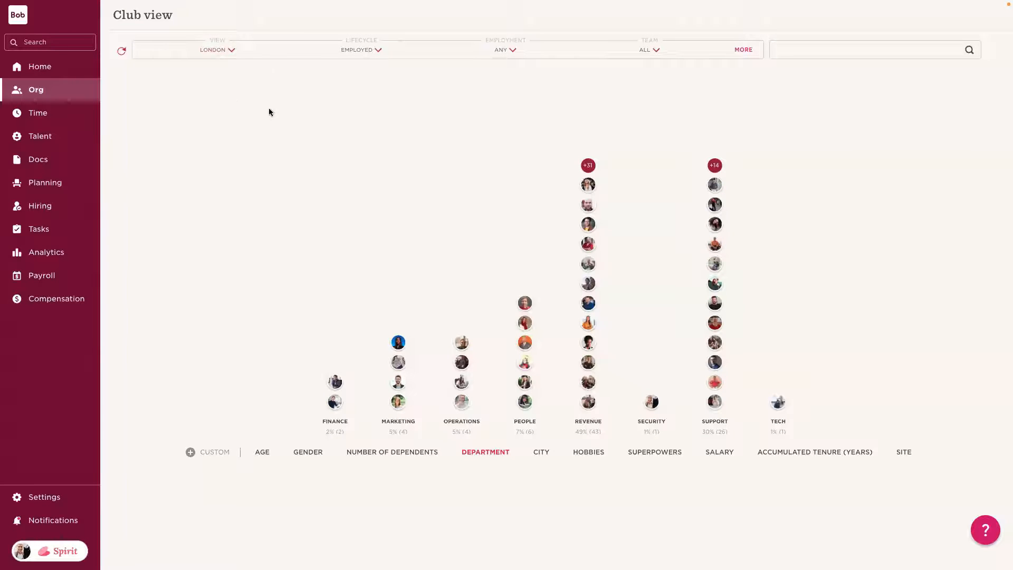
mouse_move(307, 207)
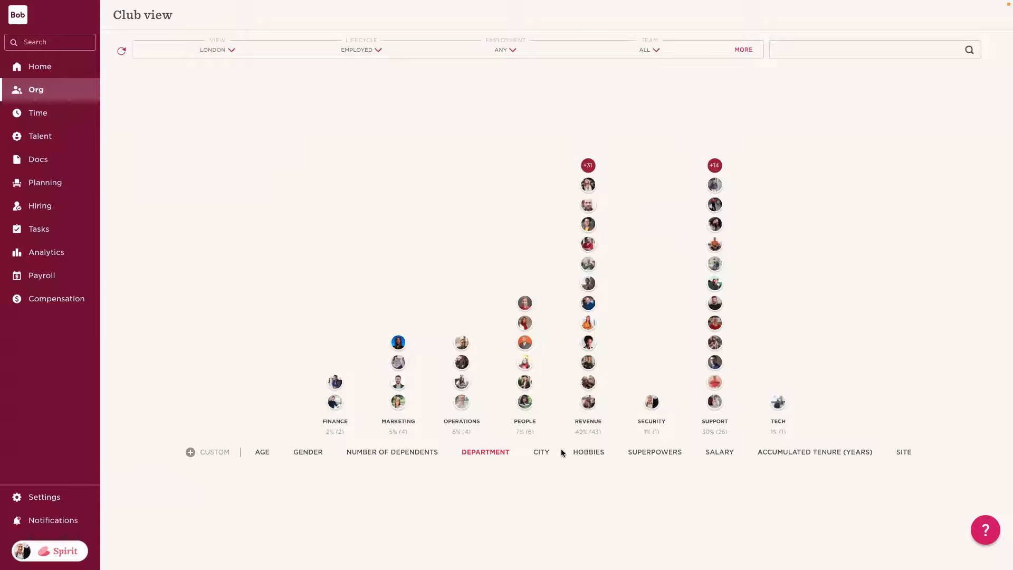
mouse_move(589, 455)
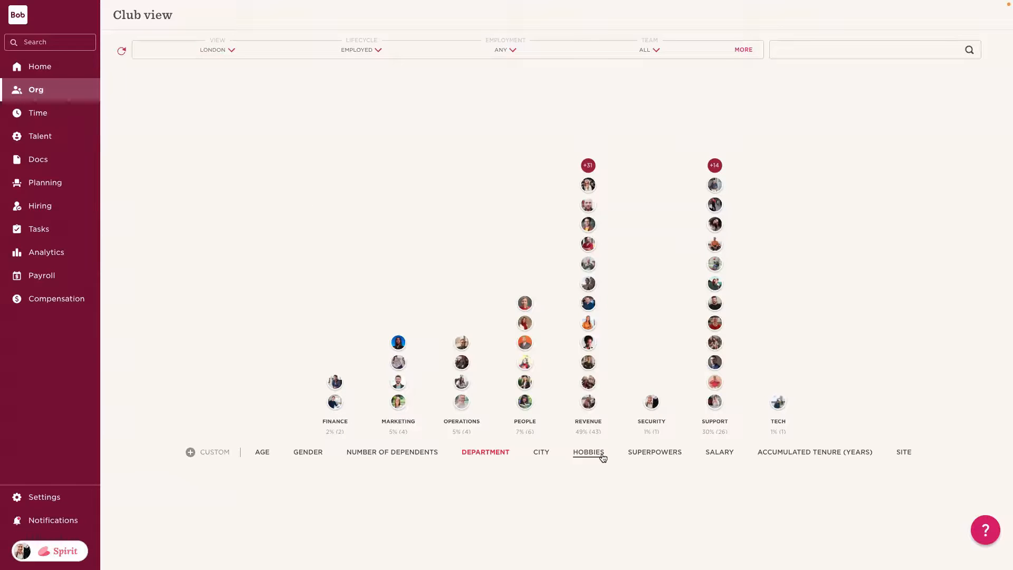
click(587, 451)
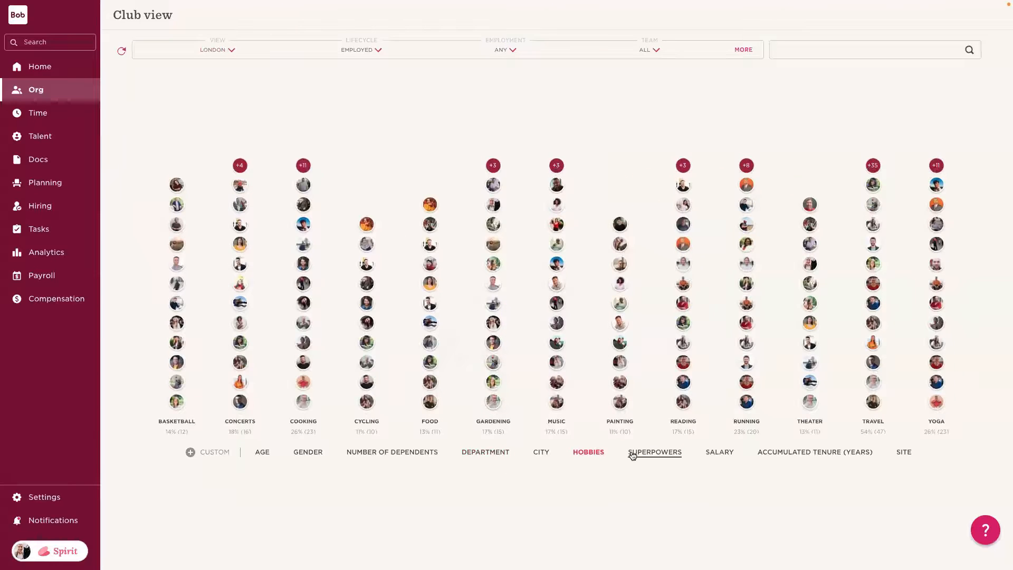
click(654, 451)
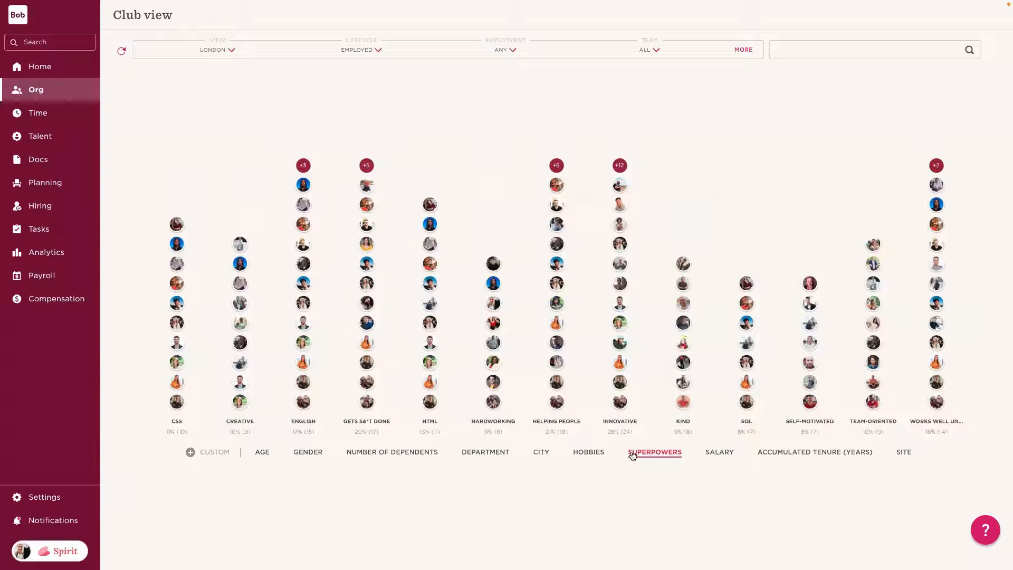
click(654, 452)
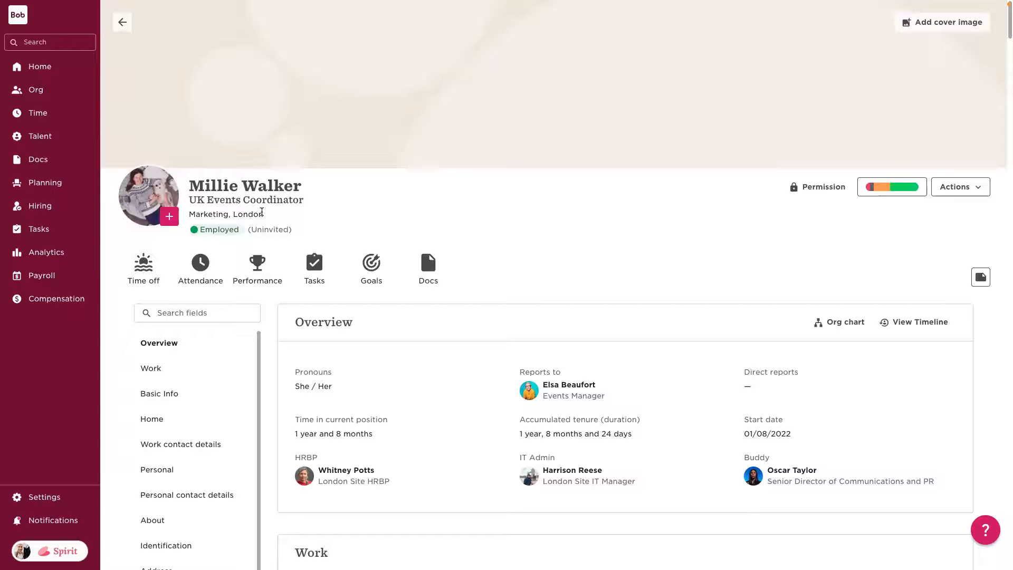
mouse_move(561, 218)
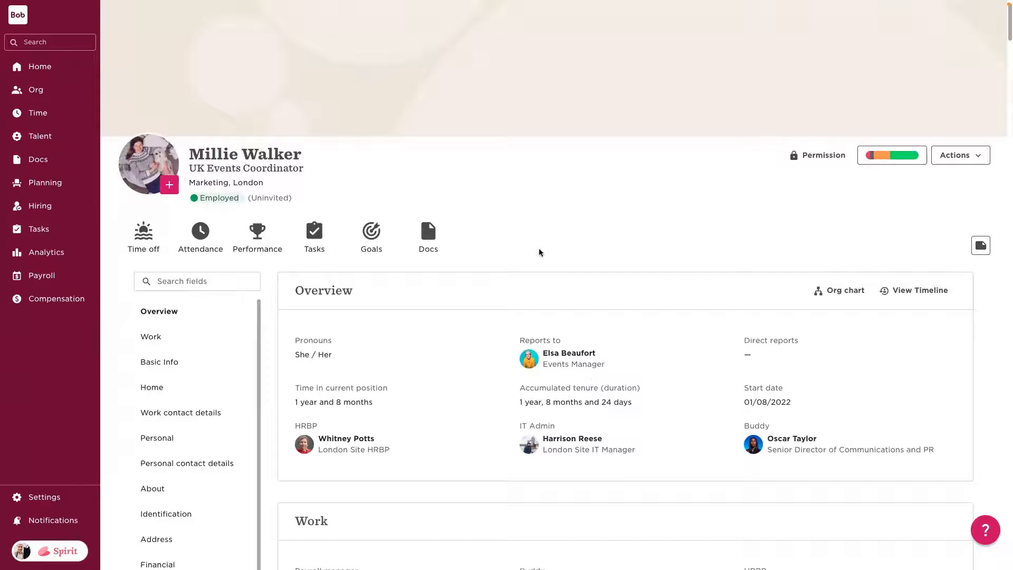
scroll(down, 3)
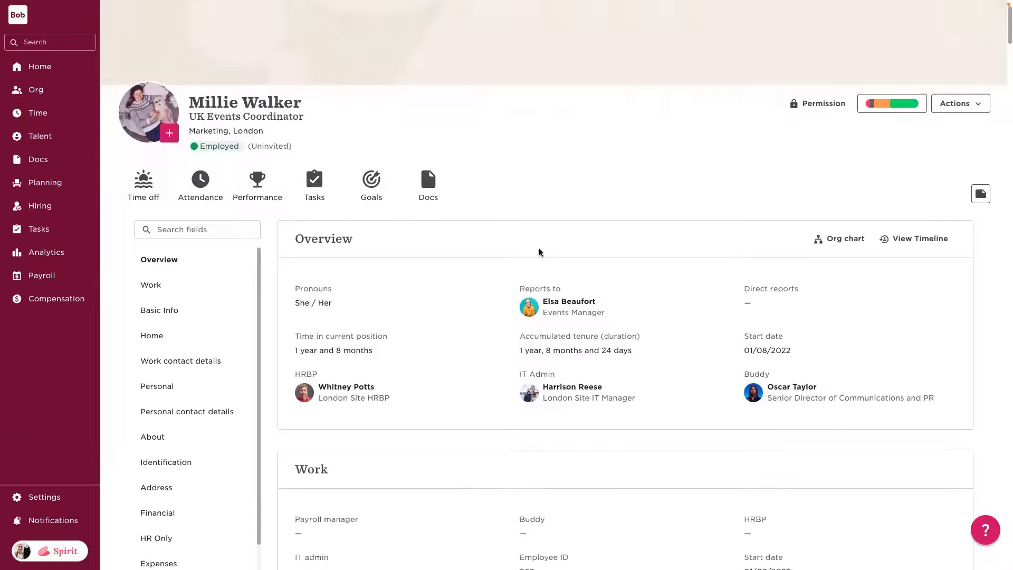
scroll(down, 3)
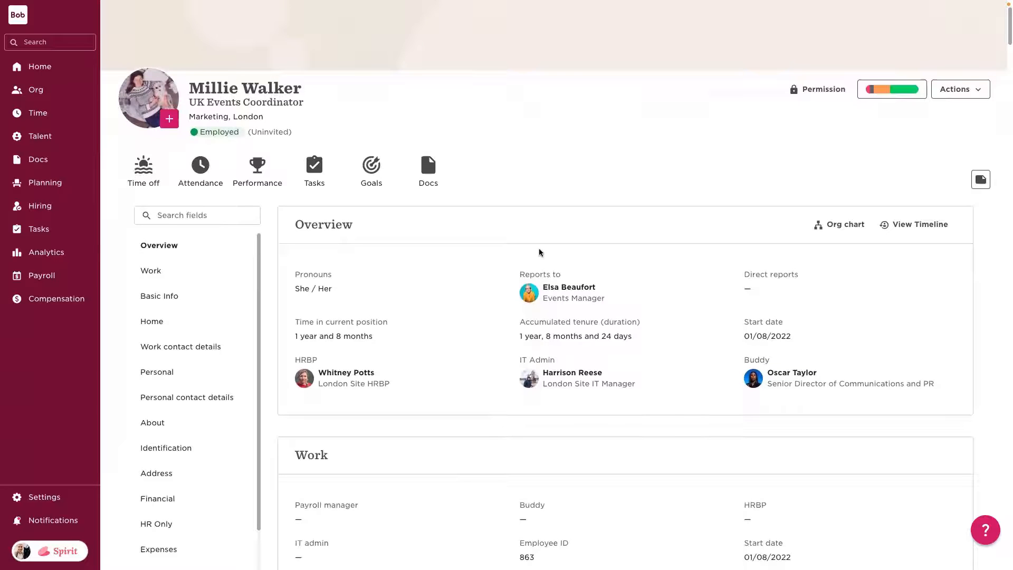
scroll(down, 3)
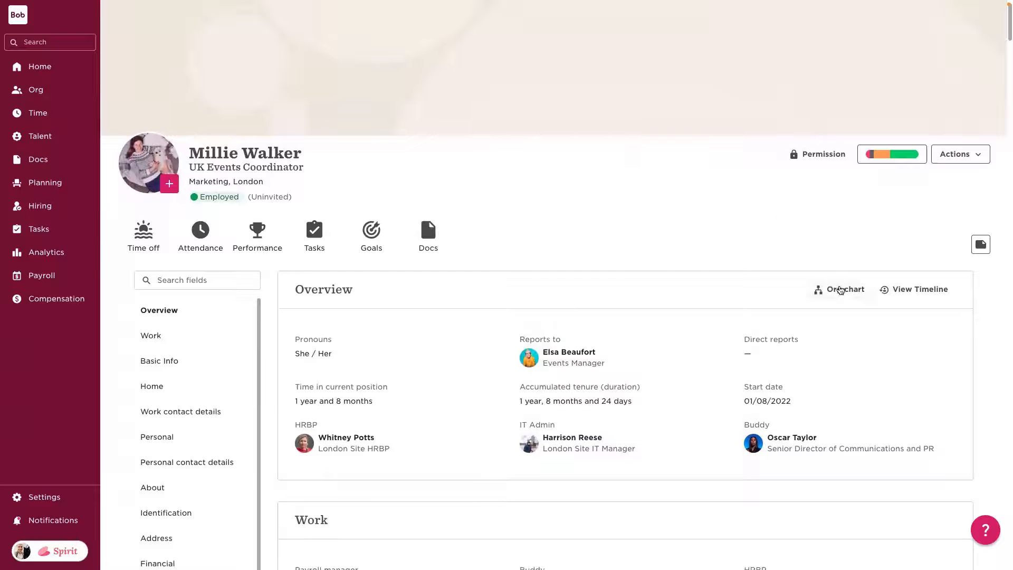
click(843, 289)
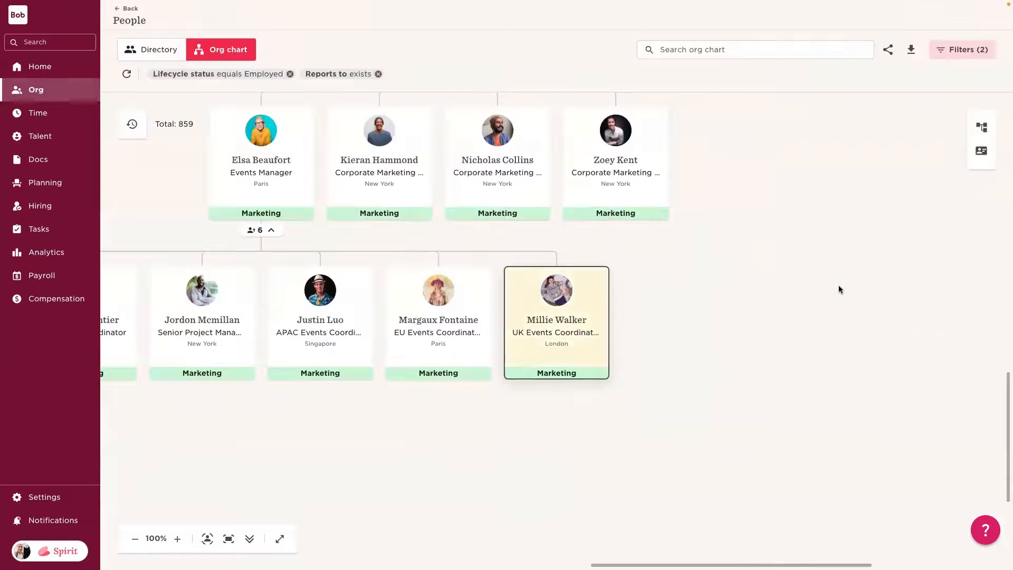
click(619, 396)
text(site)
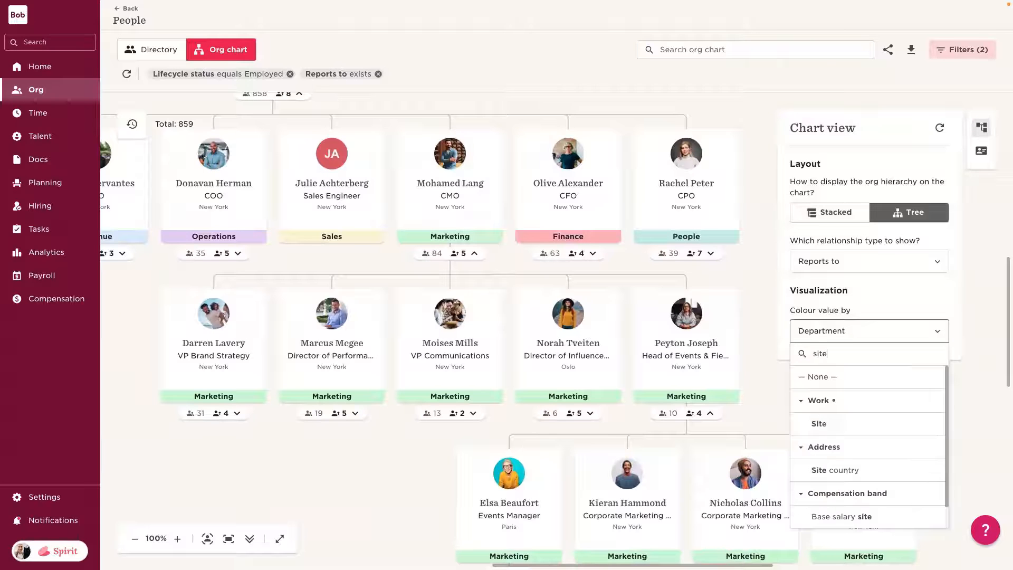
click(819, 423)
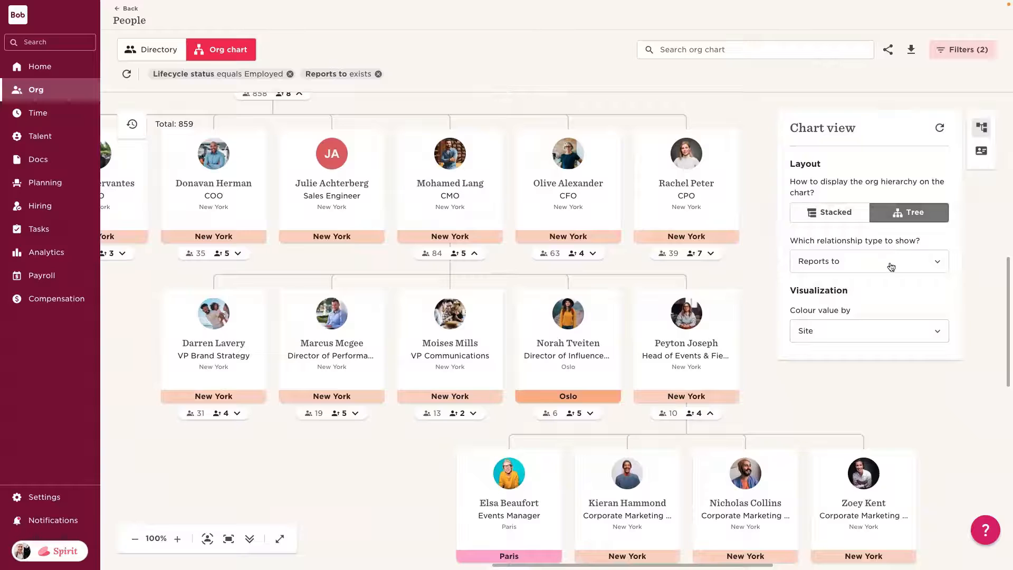
mouse_move(966, 195)
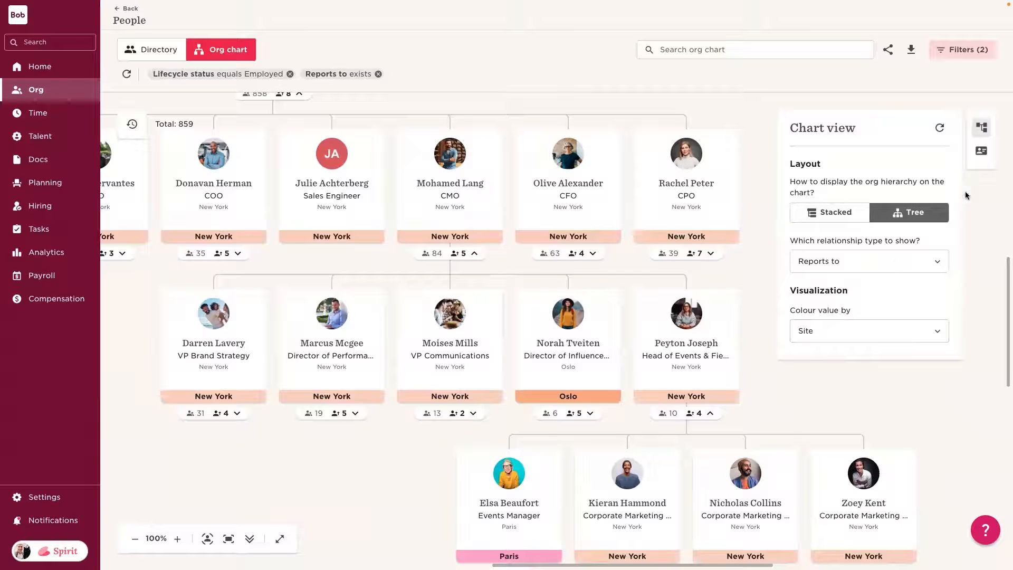
Set card Field 3 to Personal > Gender so org chart cards read e.g. Male • New York
click(981, 151)
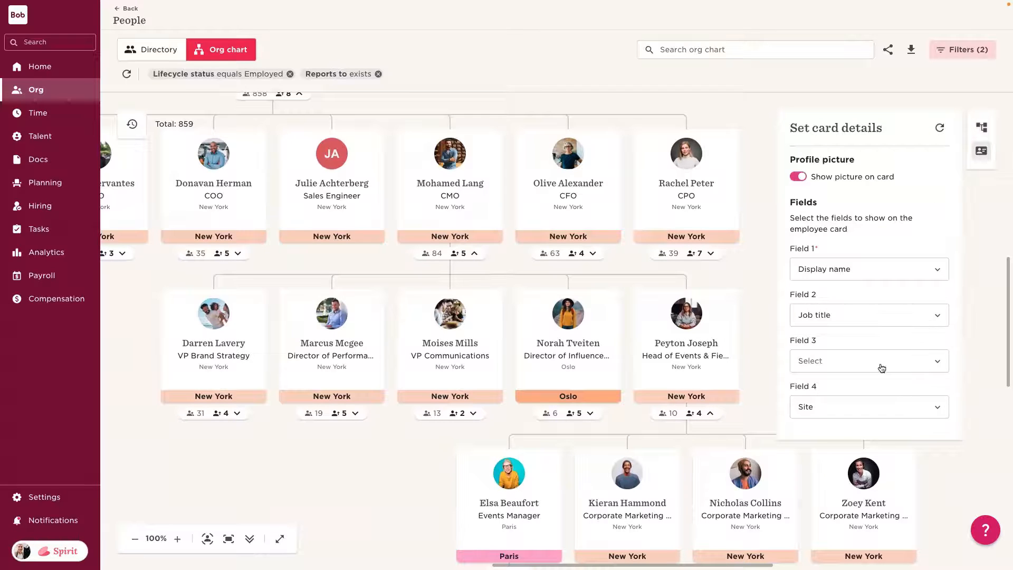
click(869, 361)
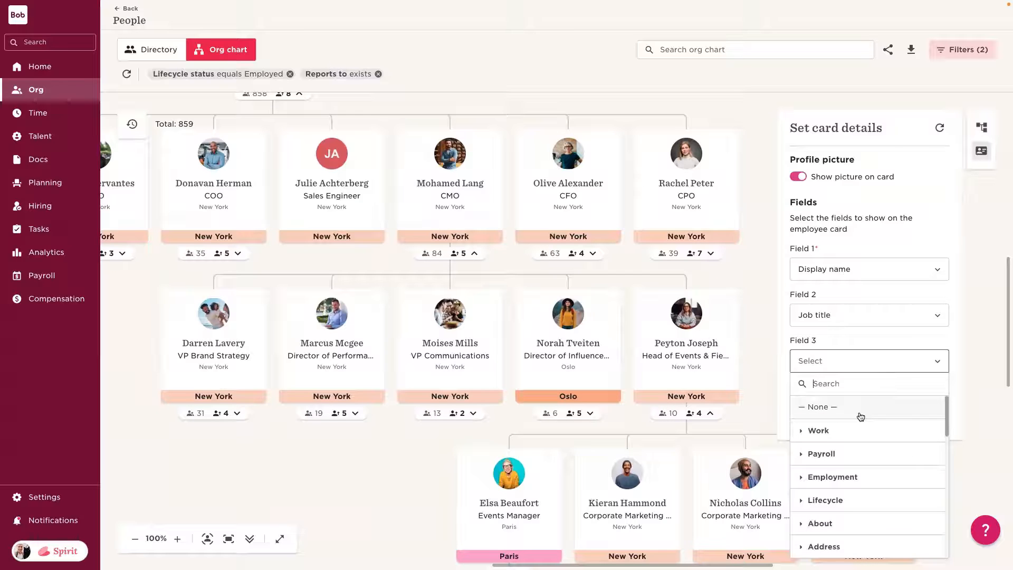
scroll(down, 3)
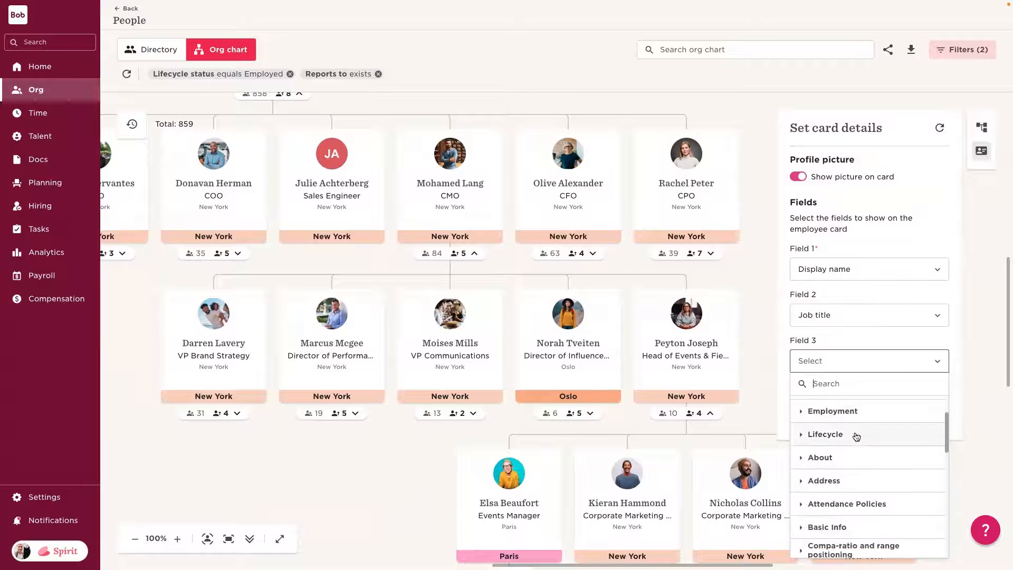
scroll(down, 3)
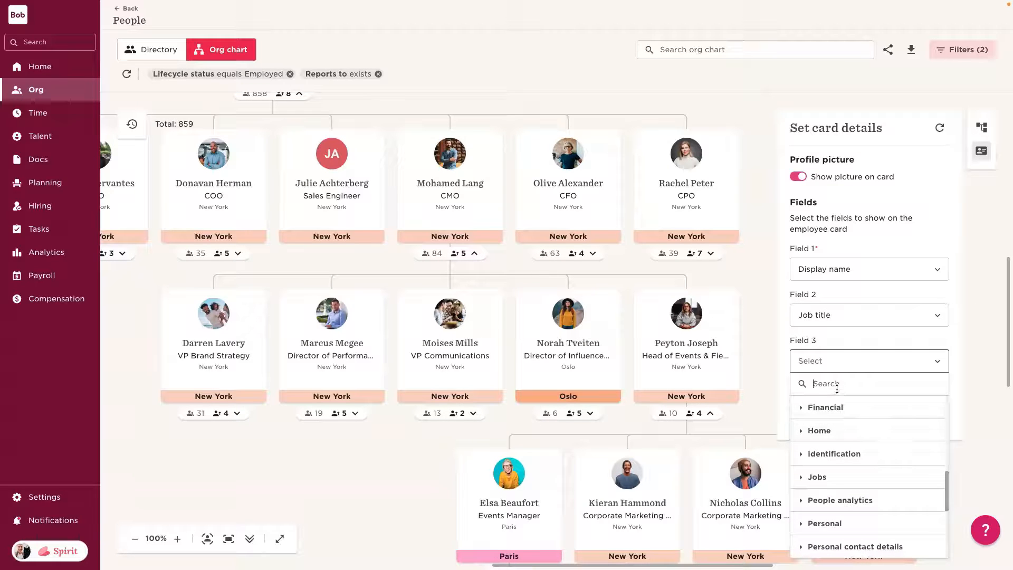
text(gend)
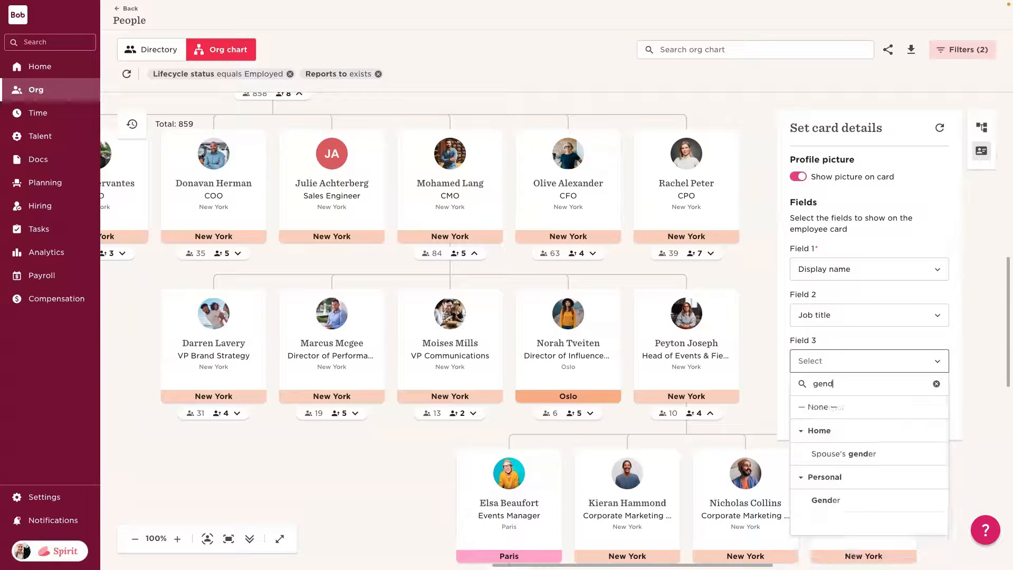
click(825, 500)
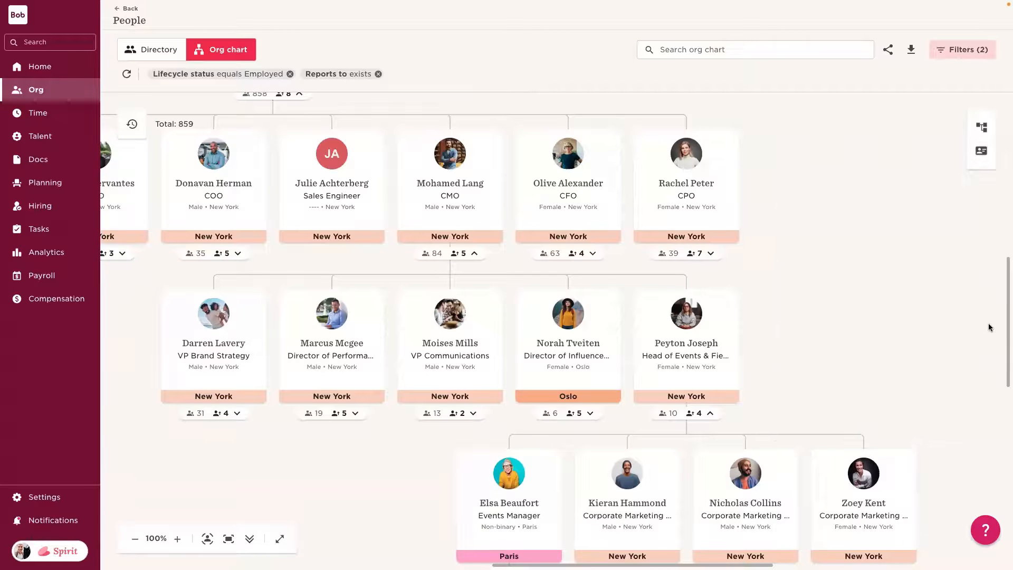
mouse_move(908, 251)
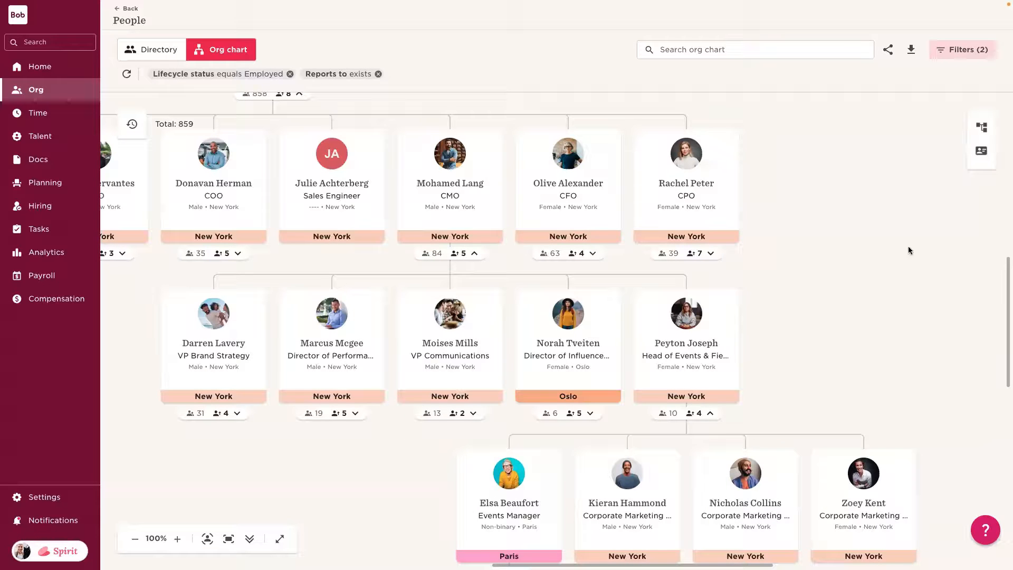
scroll(down, 3)
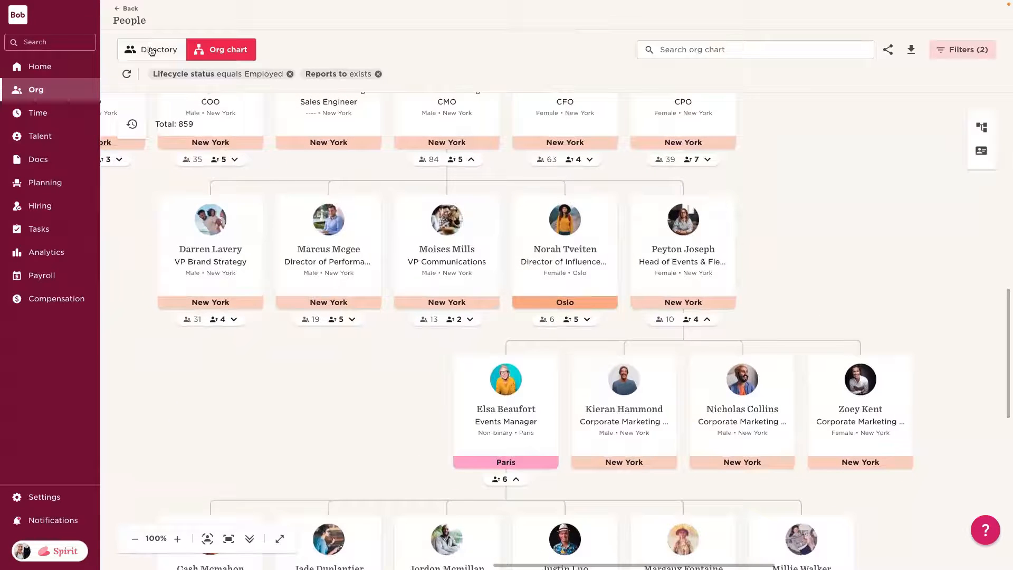
Switch to the People Directory table and glance at the Column picker without changing it
click(159, 49)
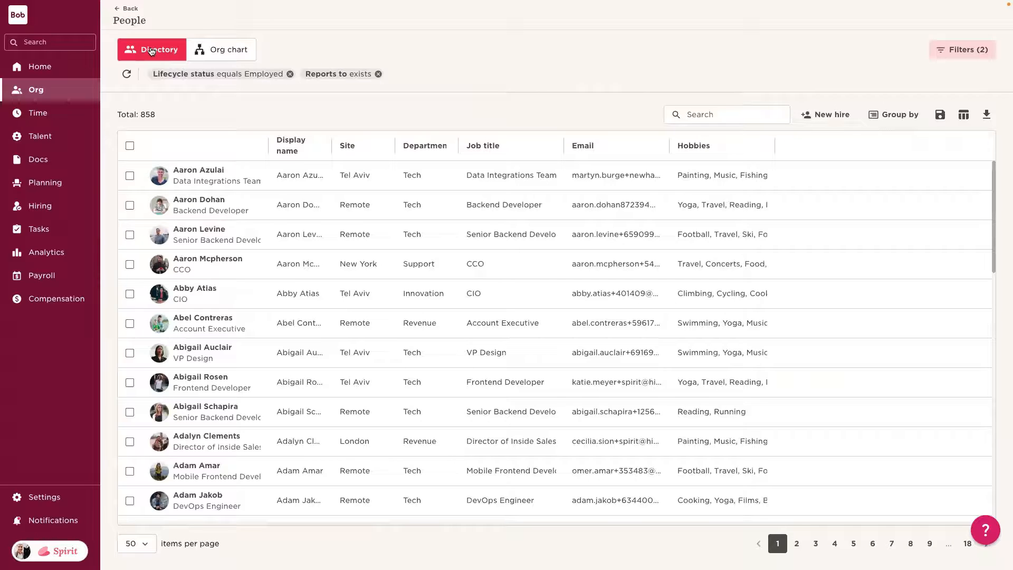
mouse_move(282, 110)
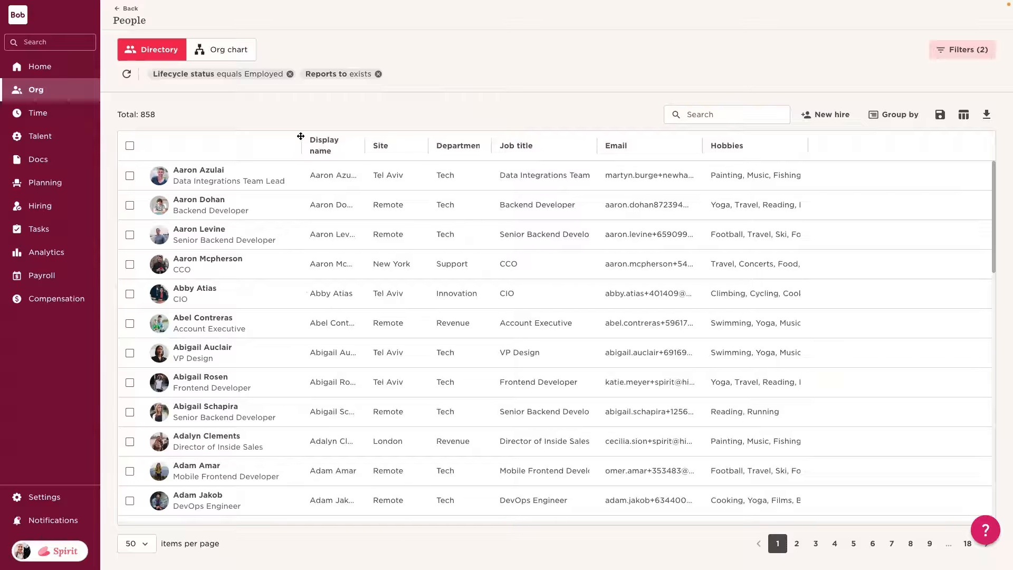
scroll(down, 3)
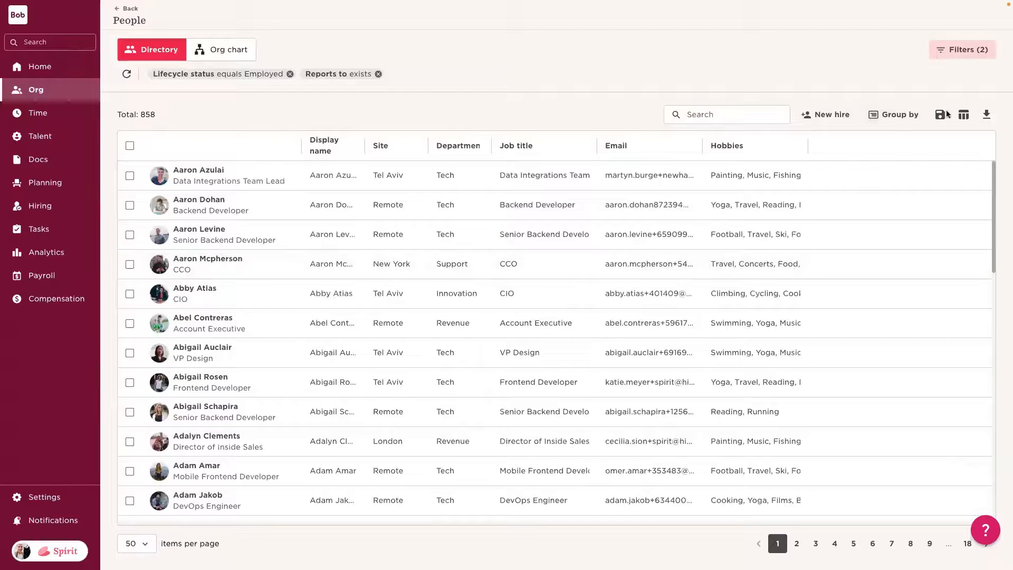
click(963, 114)
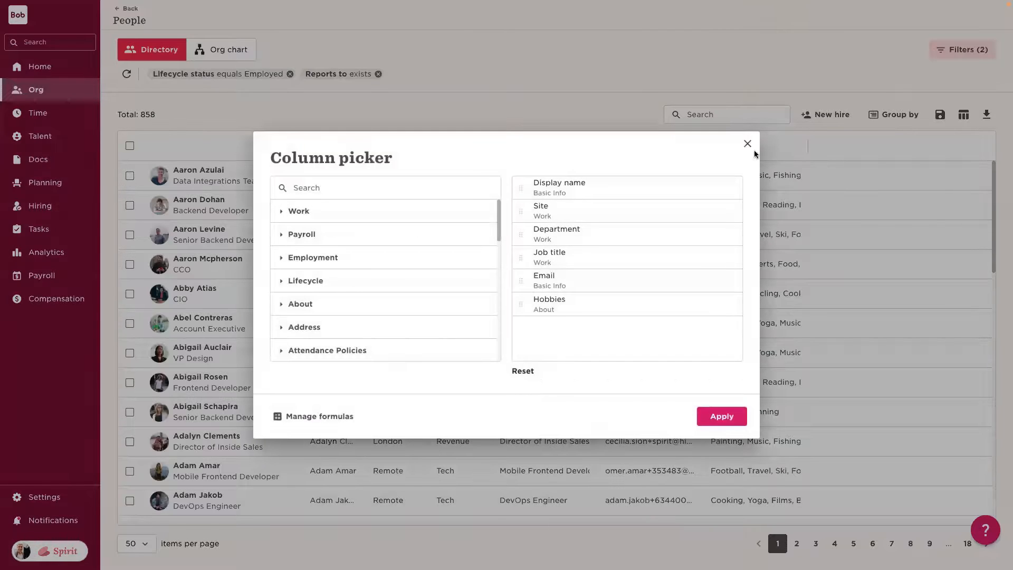
click(897, 113)
text(s)
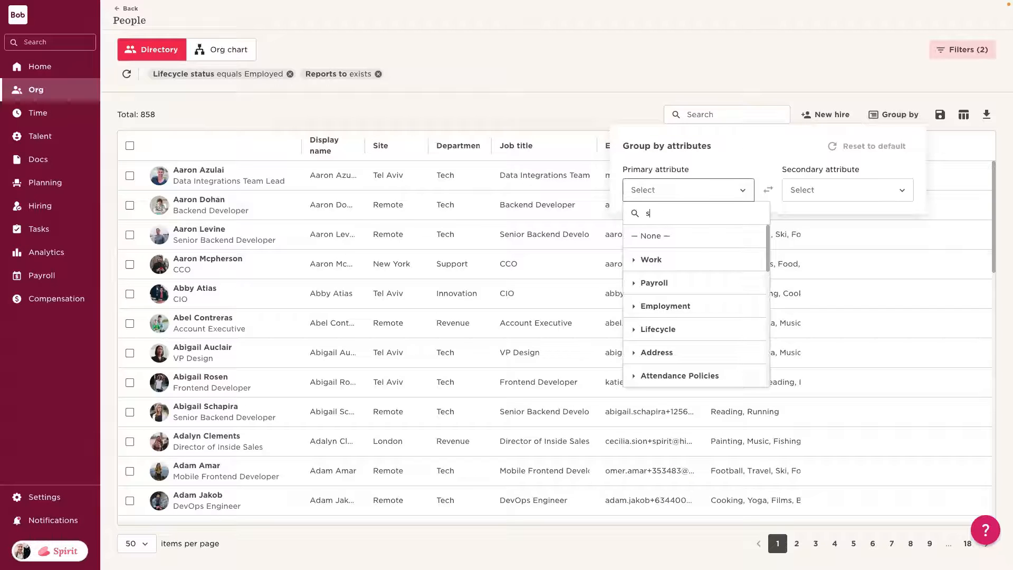
Group the directory by Work > Site and expand the New York group of 232 employees
text(ite)
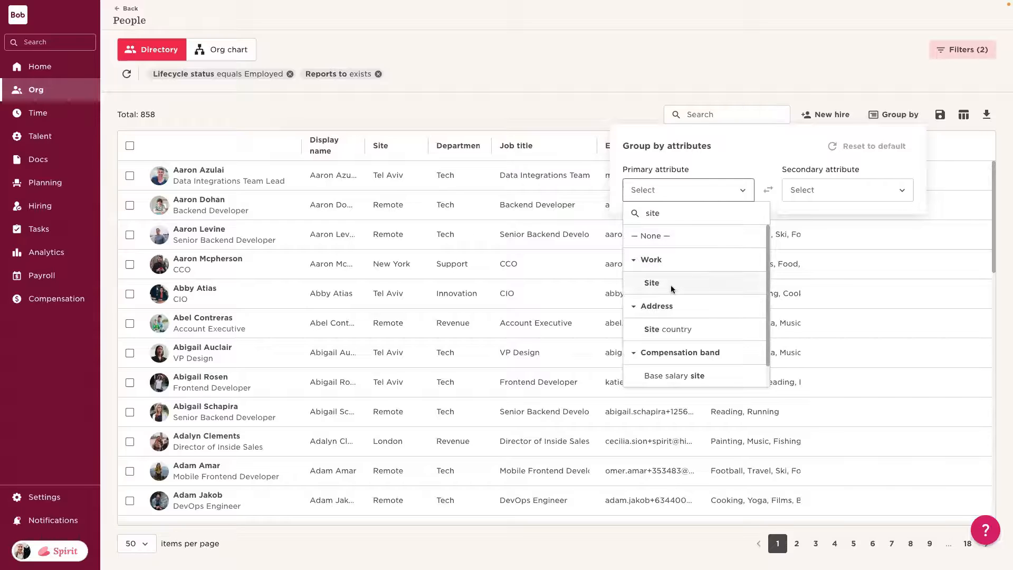
click(652, 282)
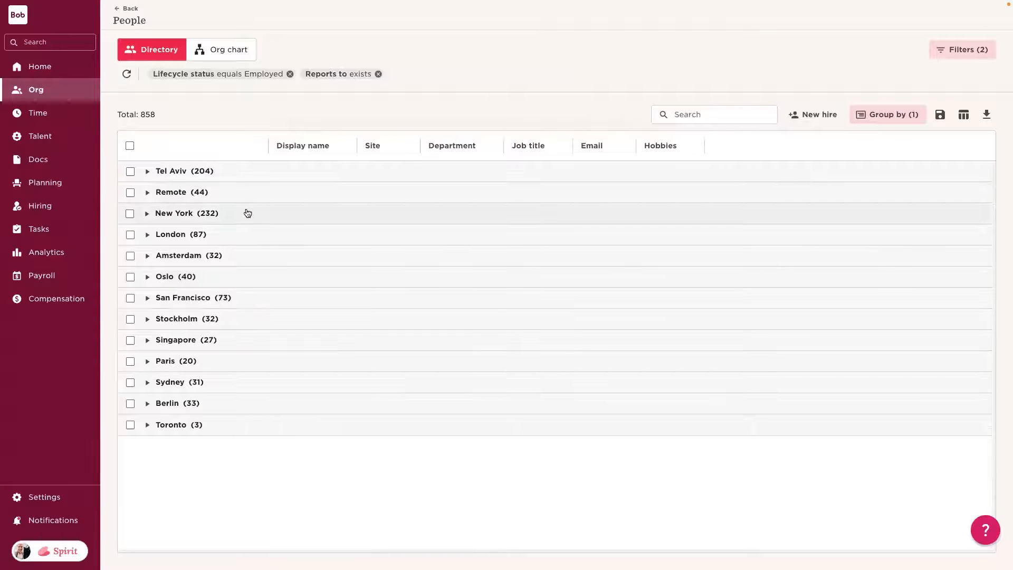
click(174, 213)
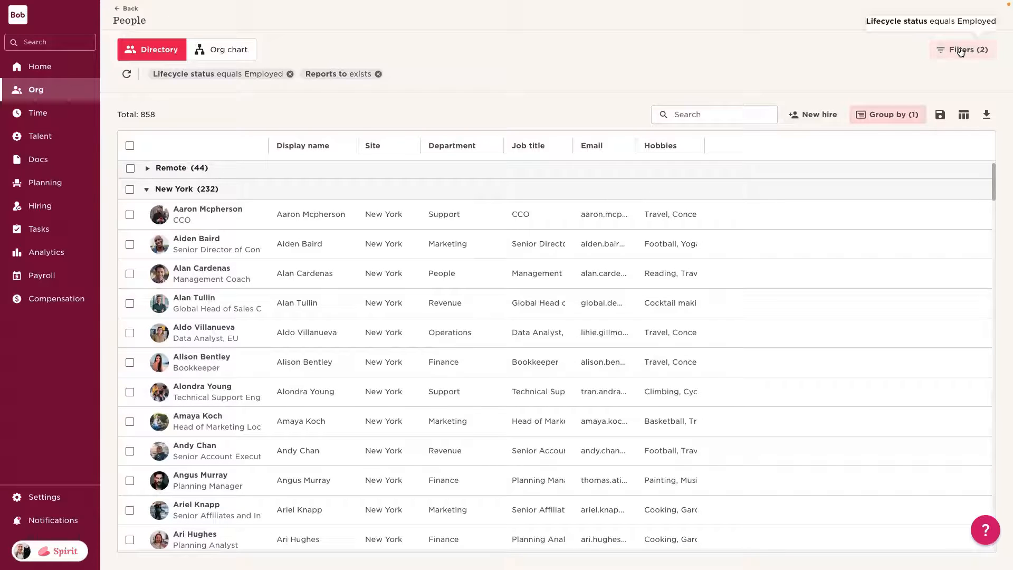
mouse_move(968, 141)
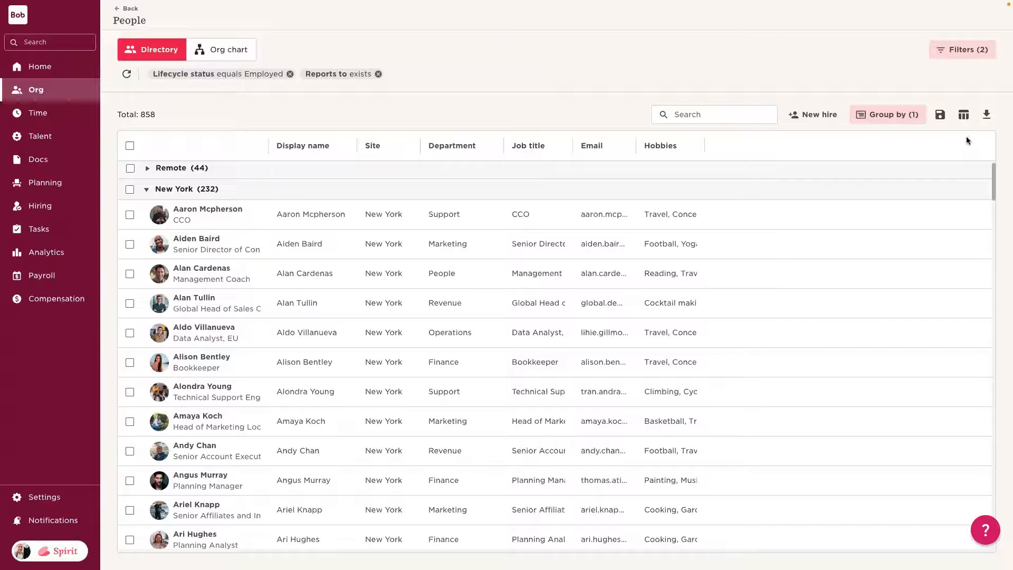
From Home, open My tasks and mark 'Inform the team about the new joiner' as completed
click(39, 67)
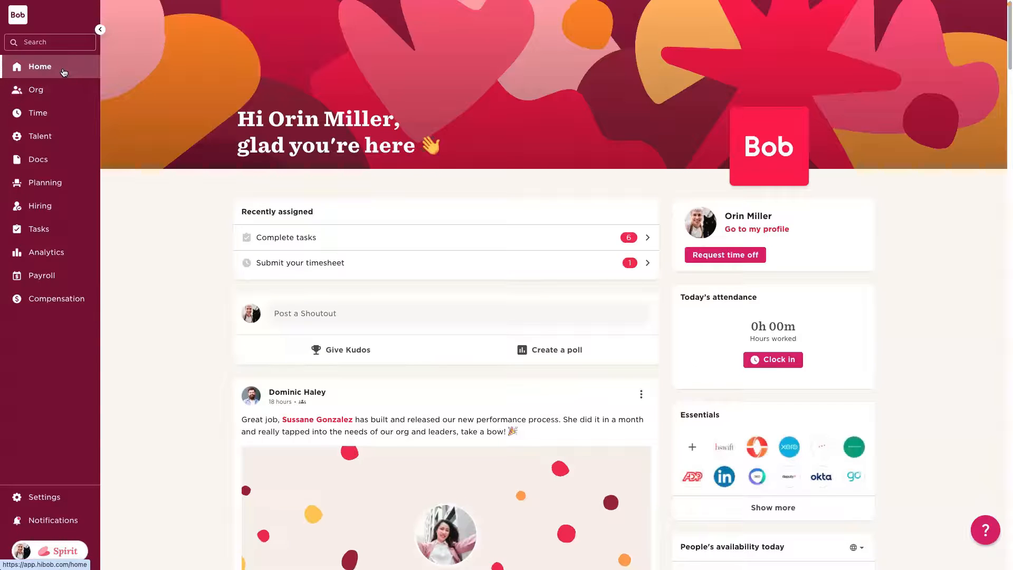
mouse_move(119, 75)
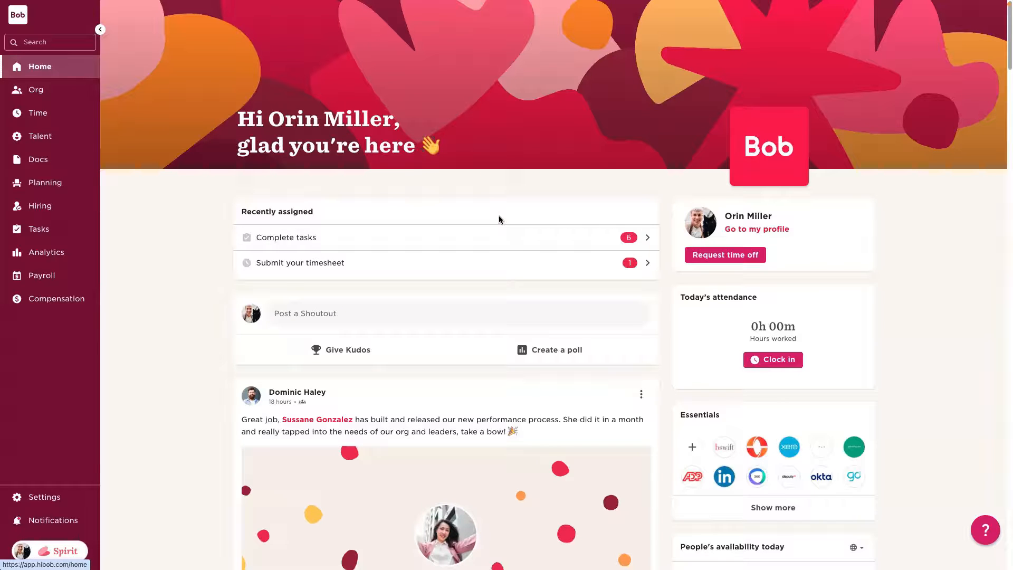
mouse_move(471, 241)
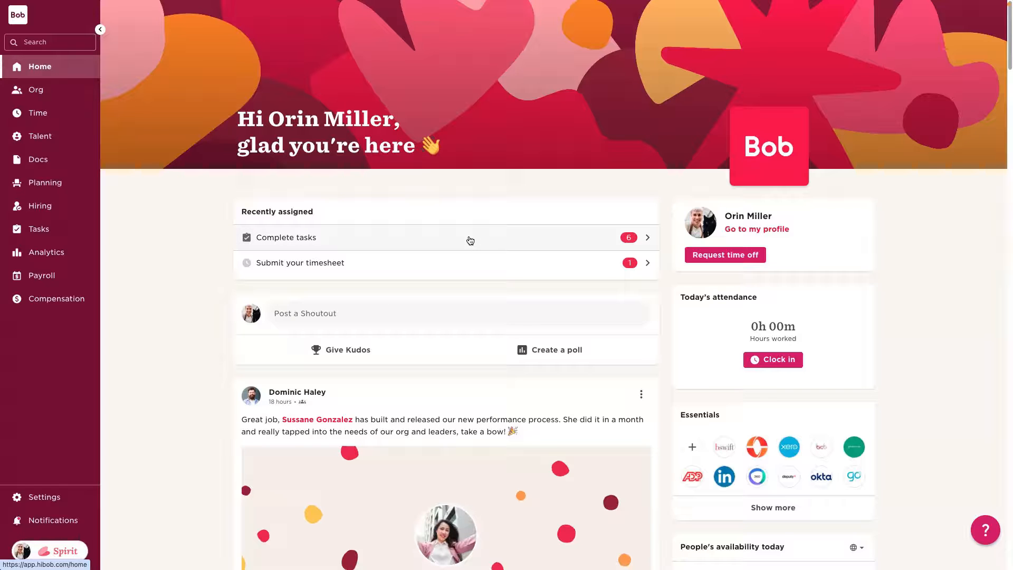
click(286, 238)
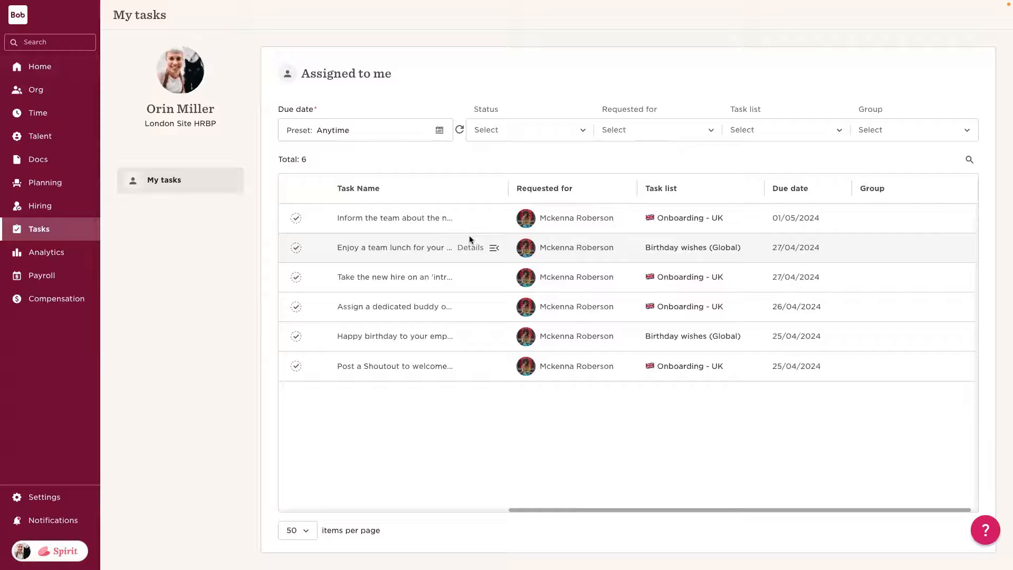
mouse_move(442, 177)
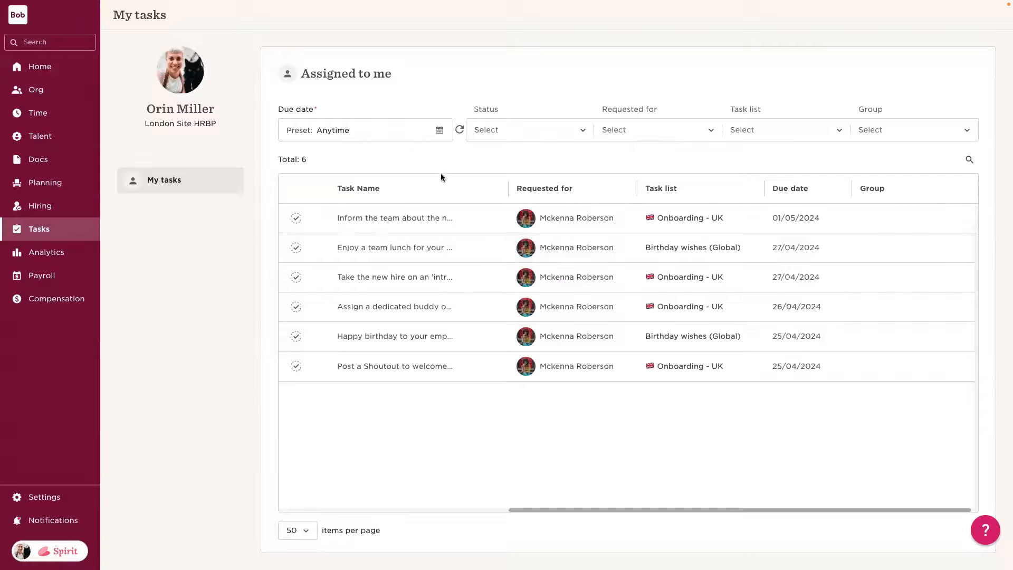
mouse_move(500, 151)
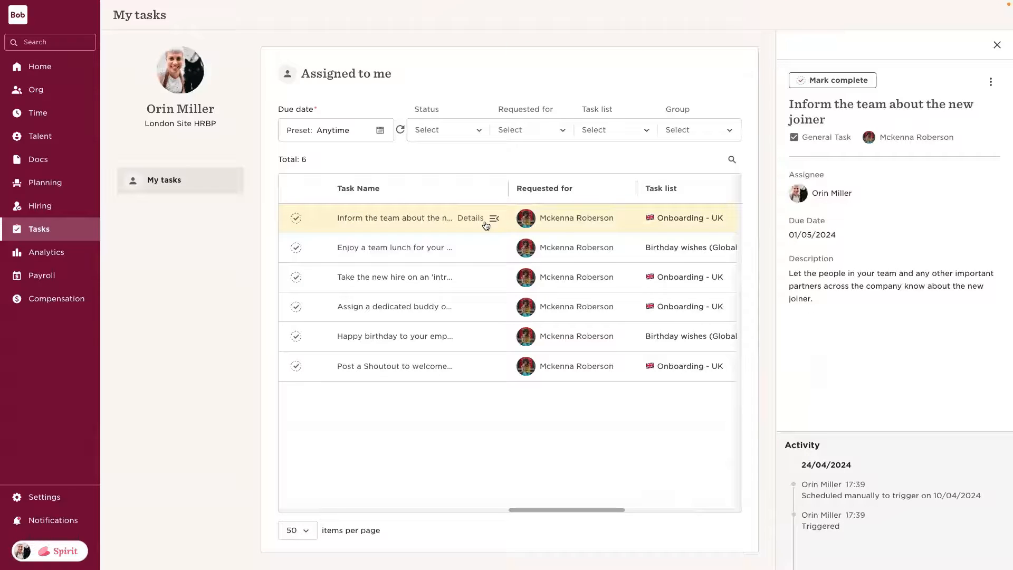
mouse_move(829, 240)
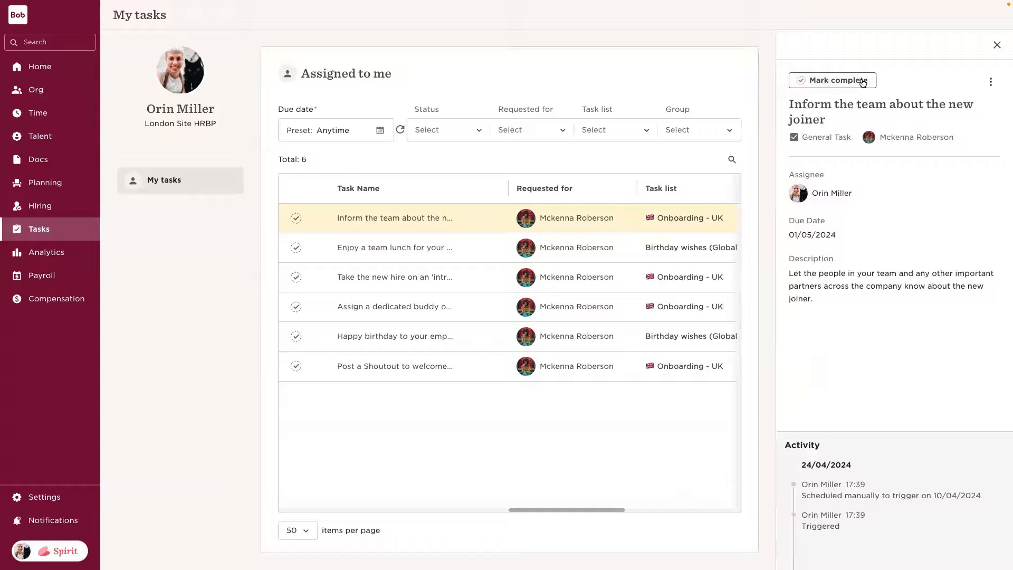
click(831, 80)
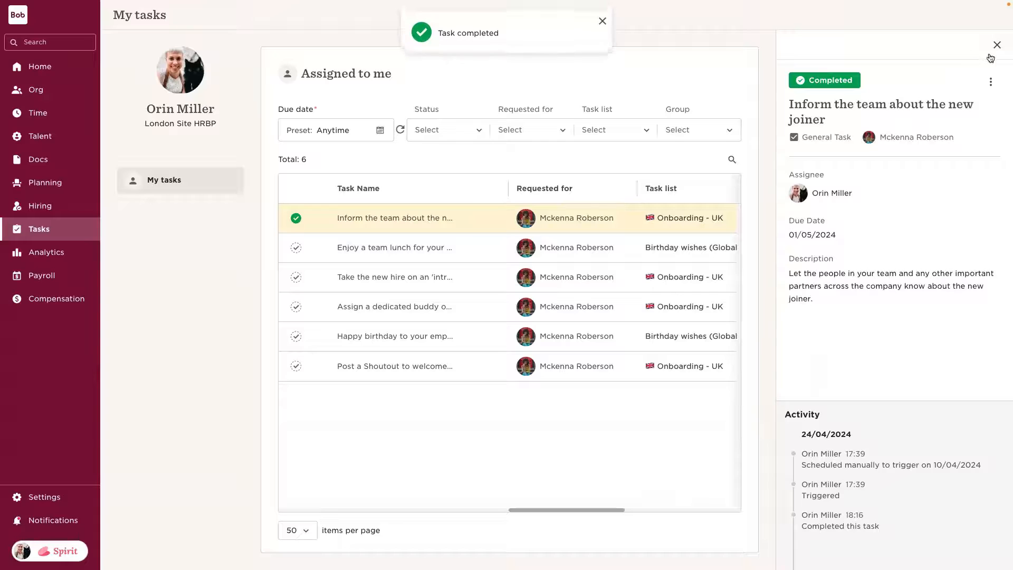
click(997, 45)
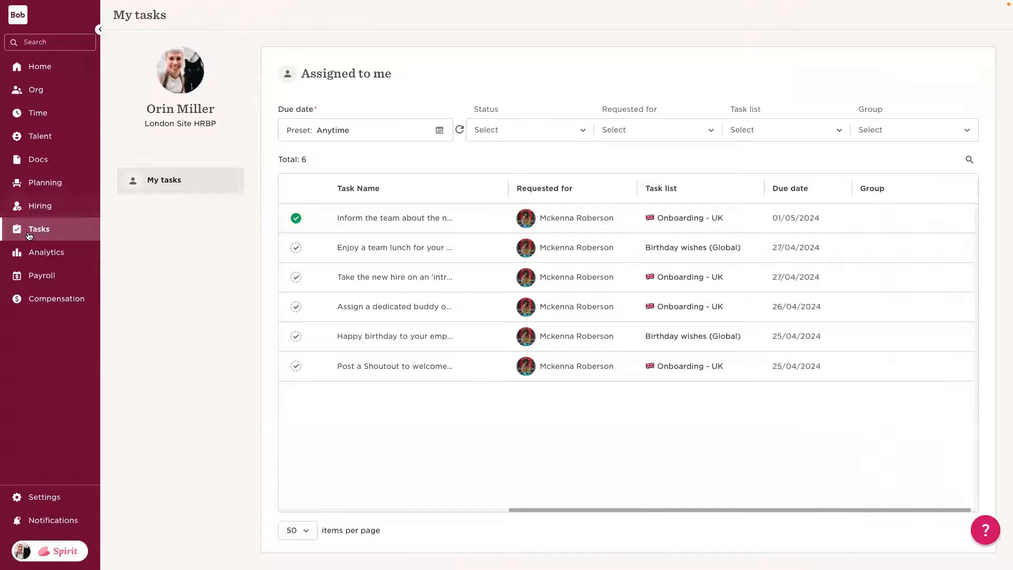
click(39, 229)
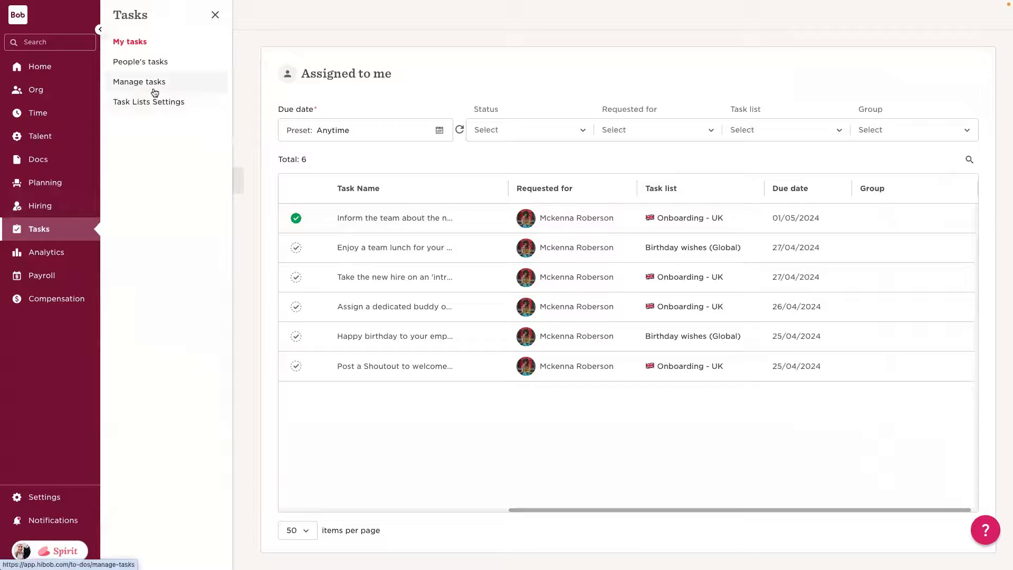
click(139, 81)
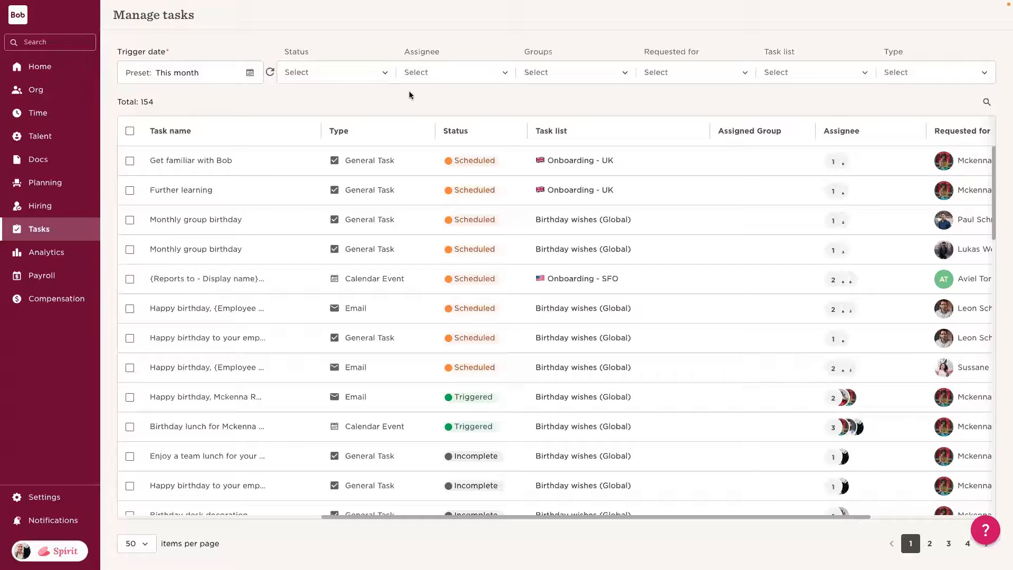
mouse_move(554, 194)
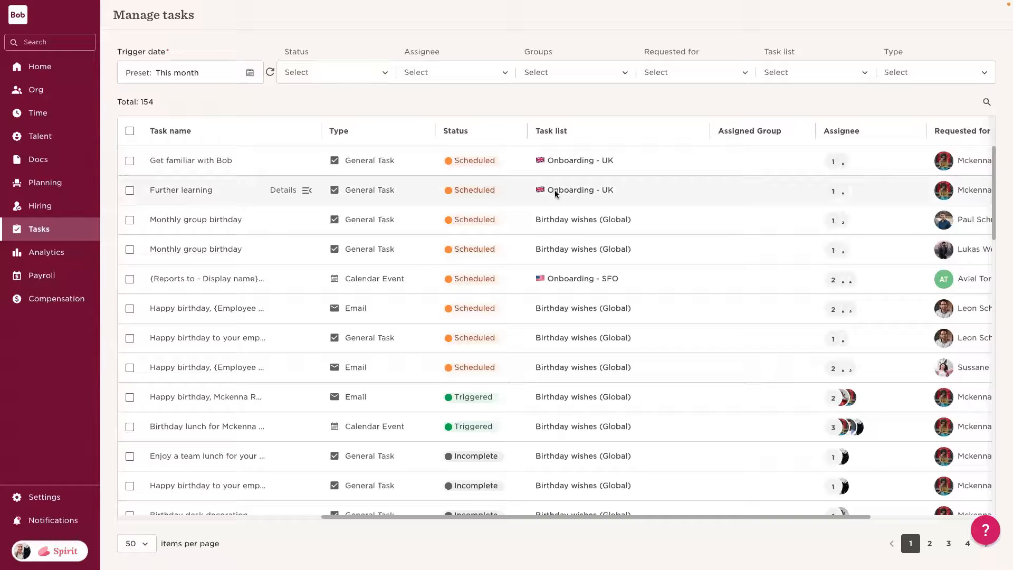
mouse_move(600, 127)
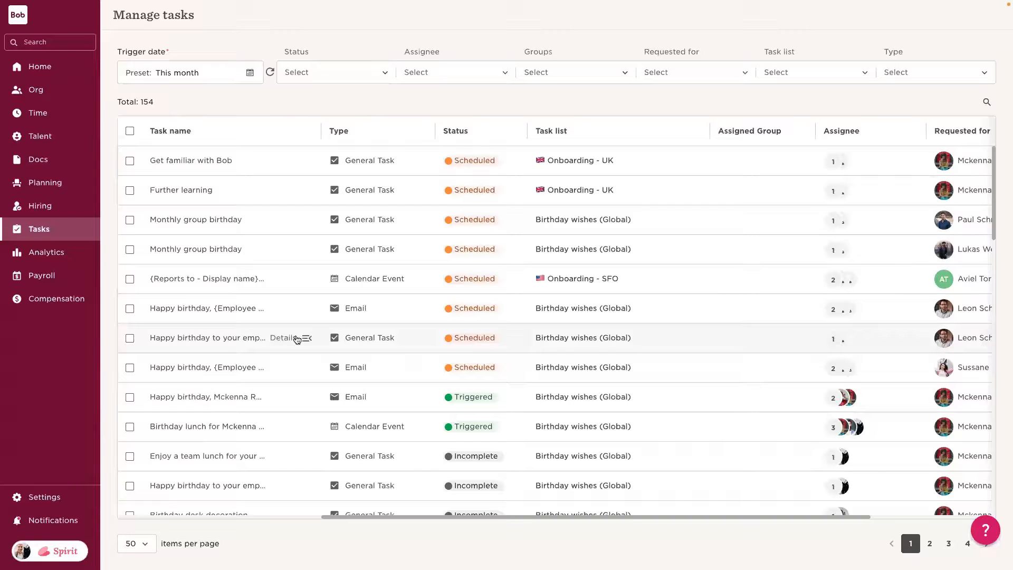
mouse_move(277, 286)
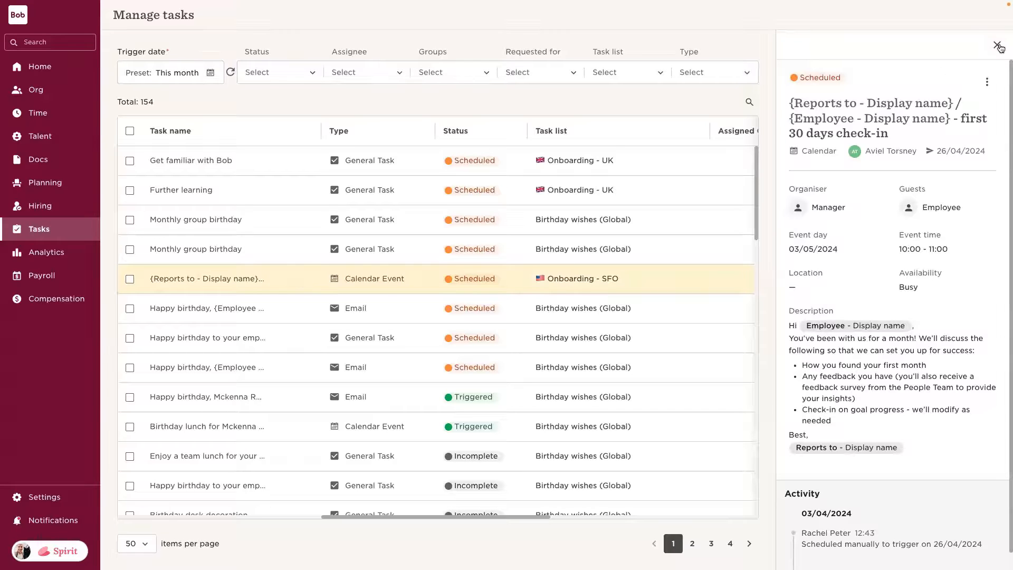
click(999, 48)
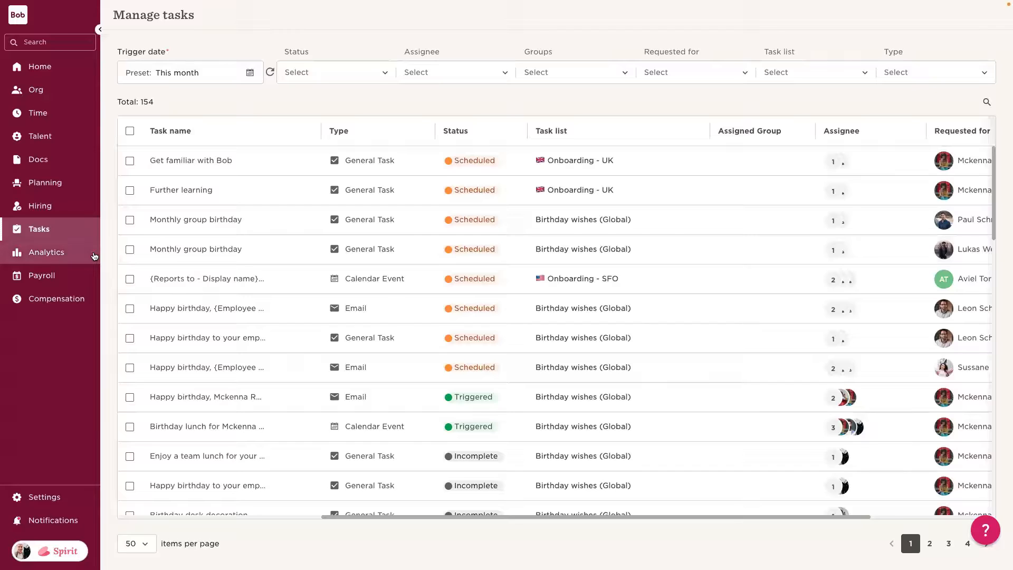
Go to Analytics > Dashboards and scroll down to the Custom section holding the Key Stats dashboard
click(45, 252)
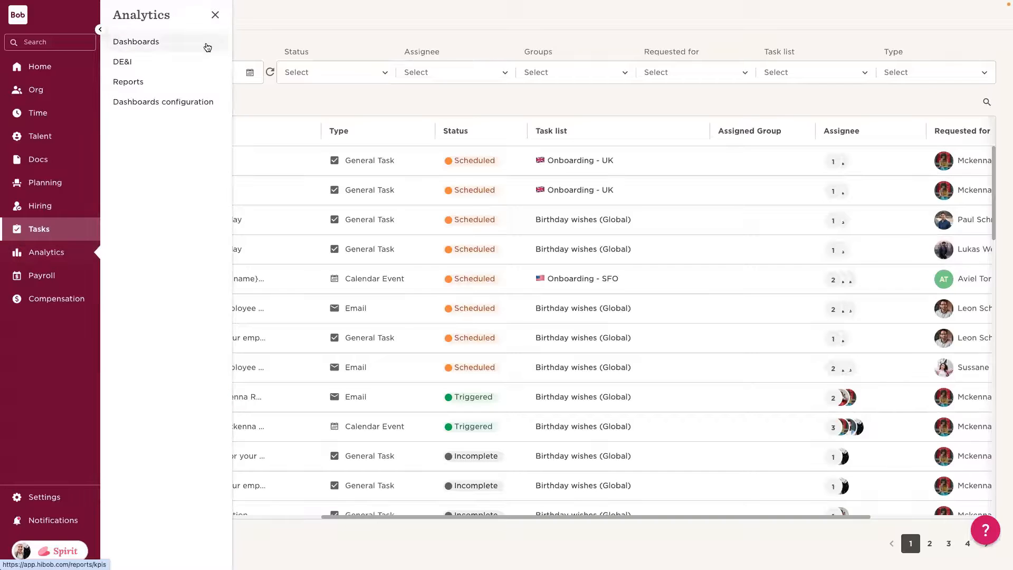
click(136, 41)
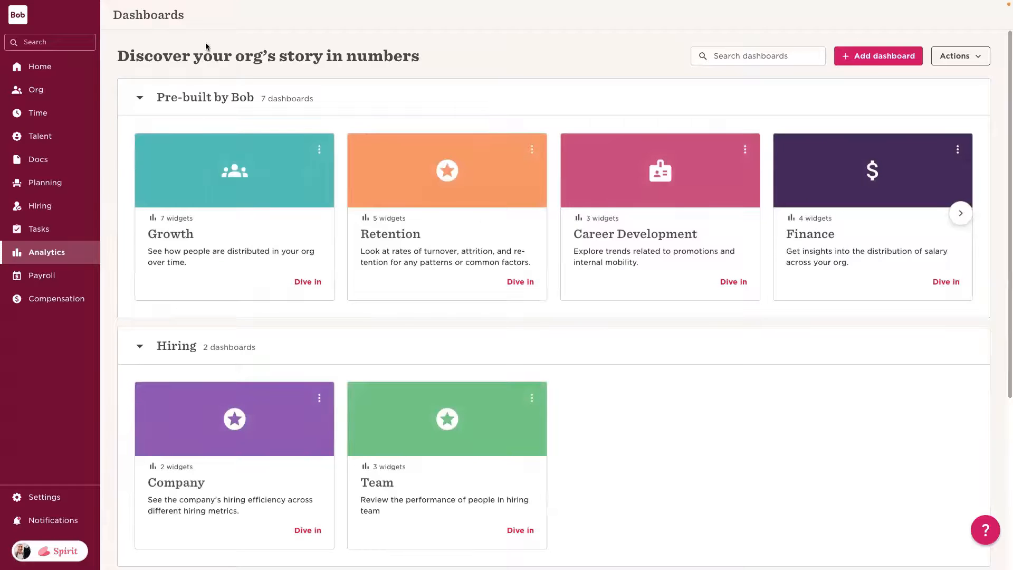
click(960, 213)
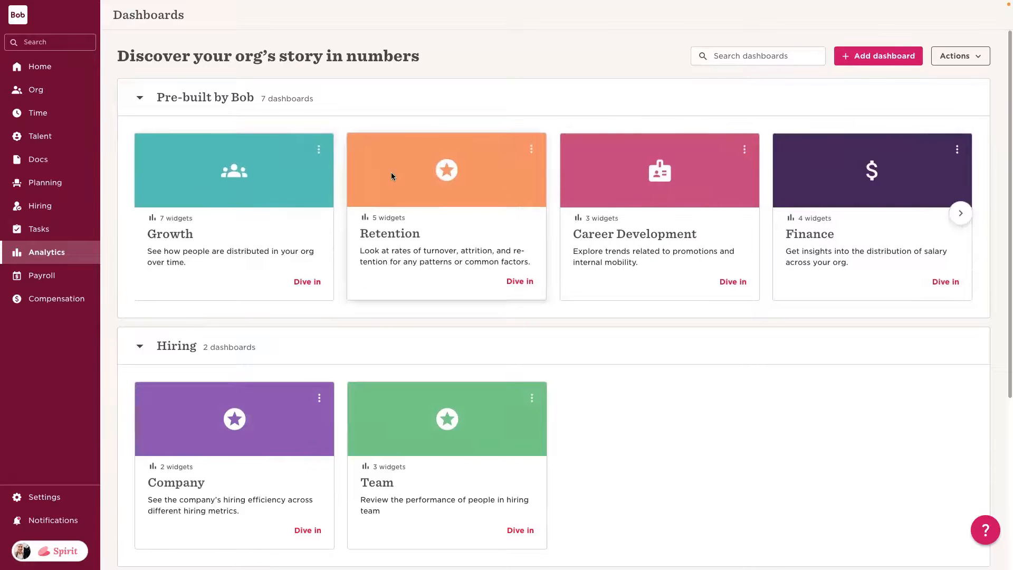
mouse_move(807, 188)
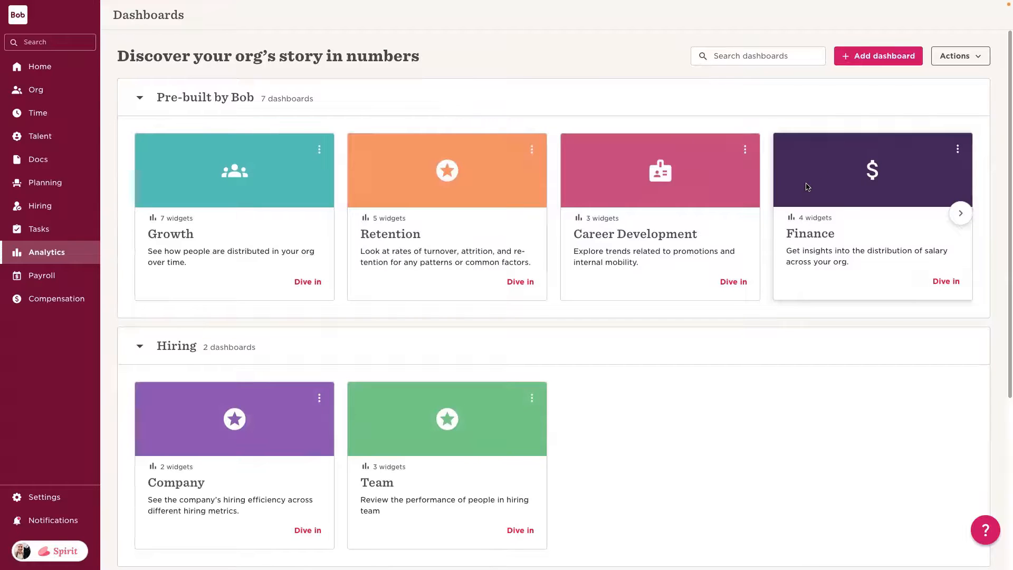
mouse_move(699, 113)
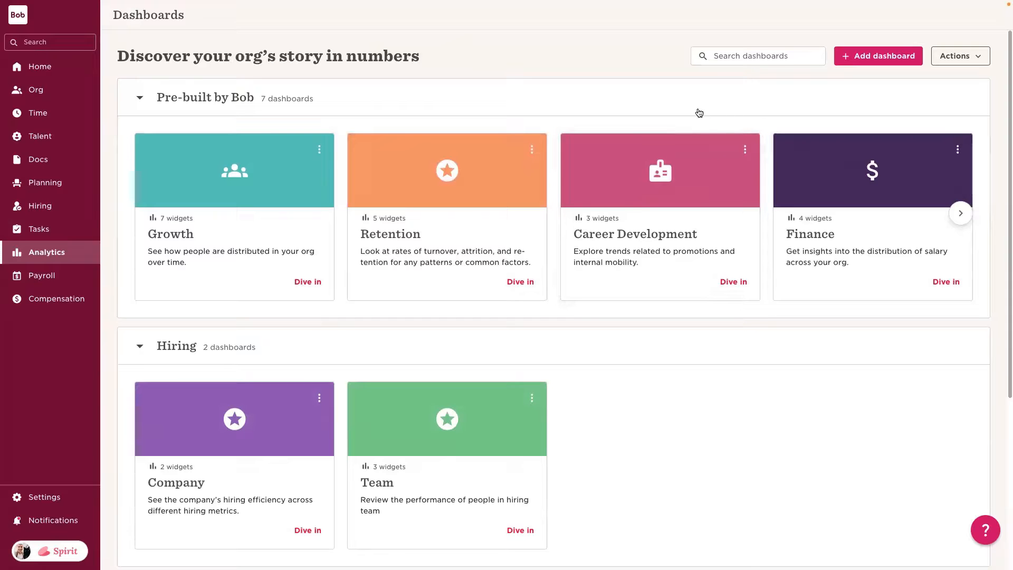
scroll(down, 3)
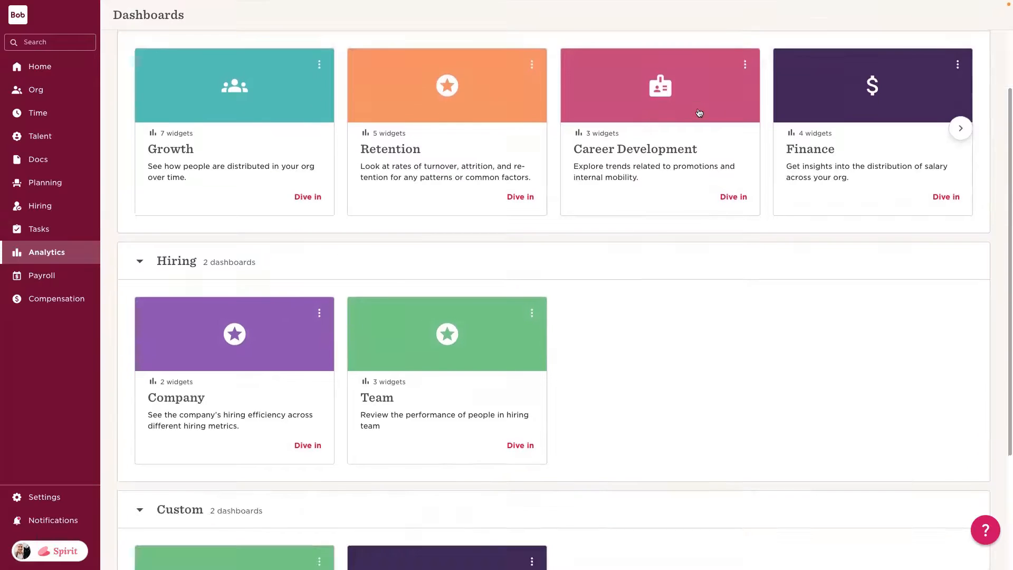
scroll(down, 3)
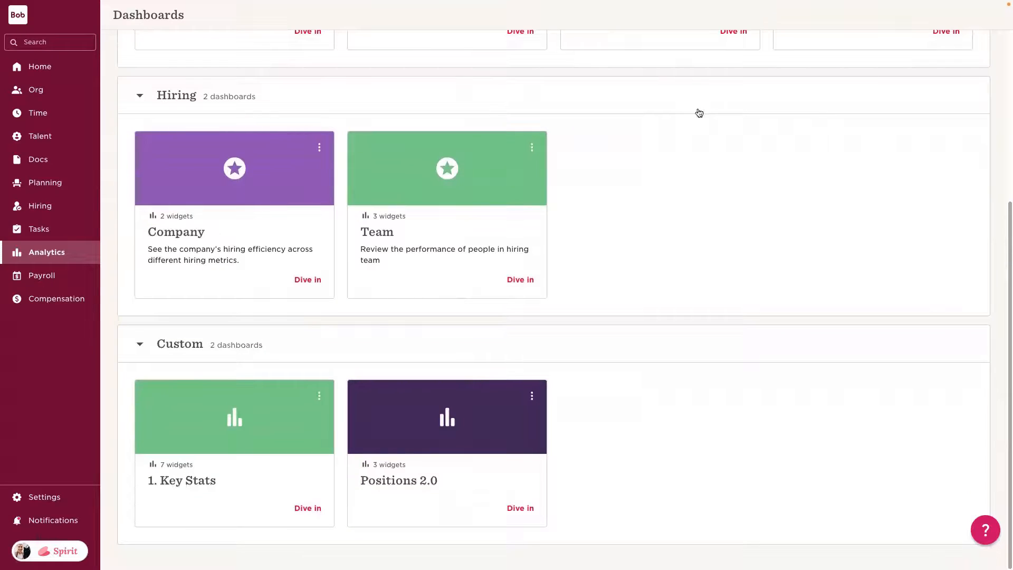
mouse_move(321, 509)
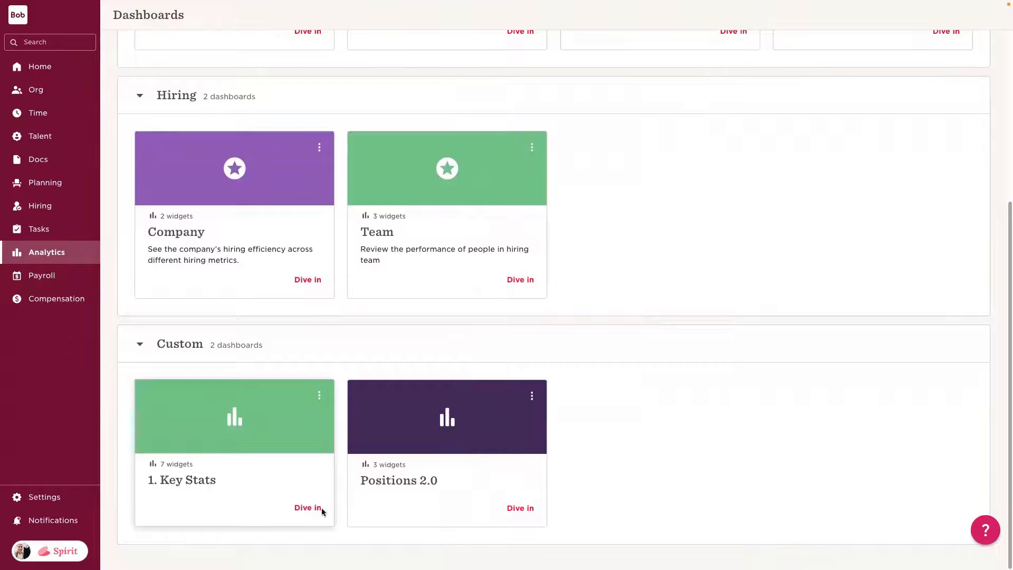
Edit the Key Stats Headcount widget to group by Department and save it
click(307, 507)
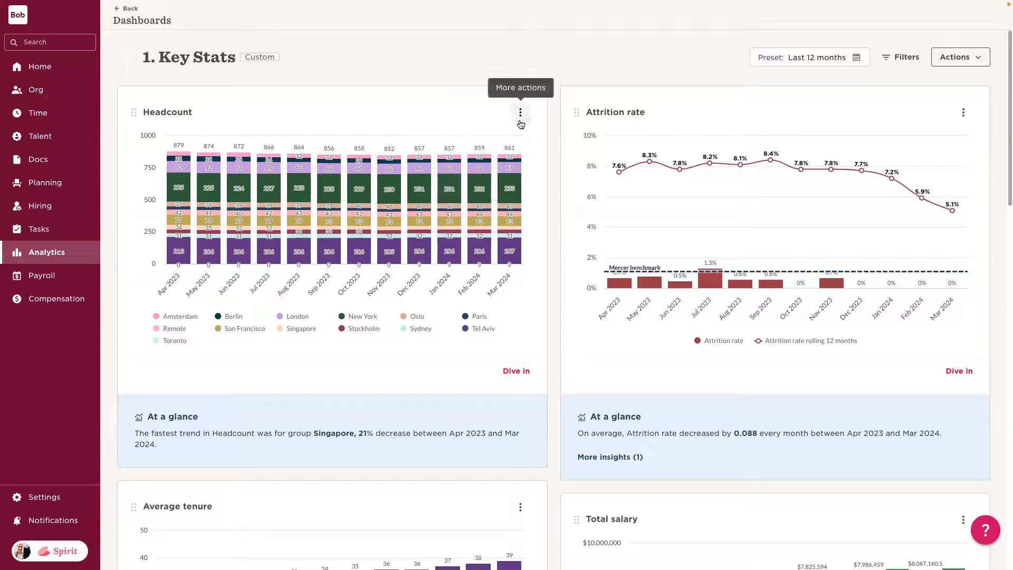
click(520, 112)
text(depart)
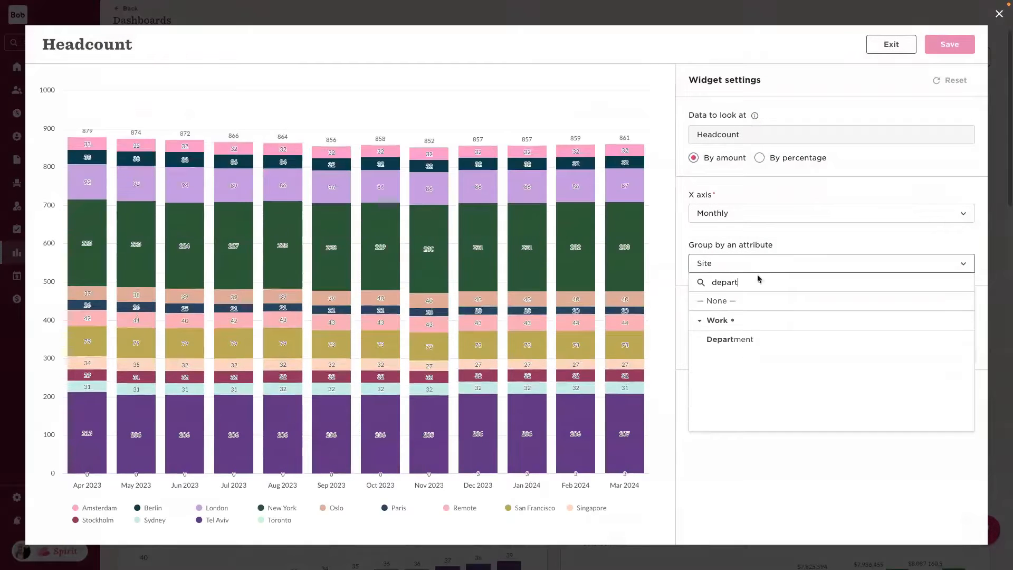
click(729, 338)
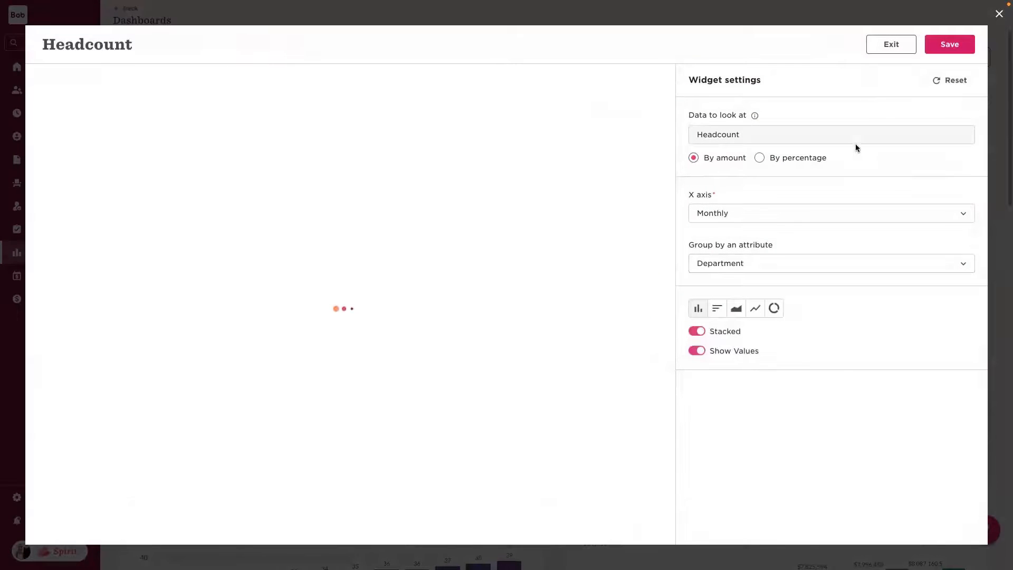
click(890, 44)
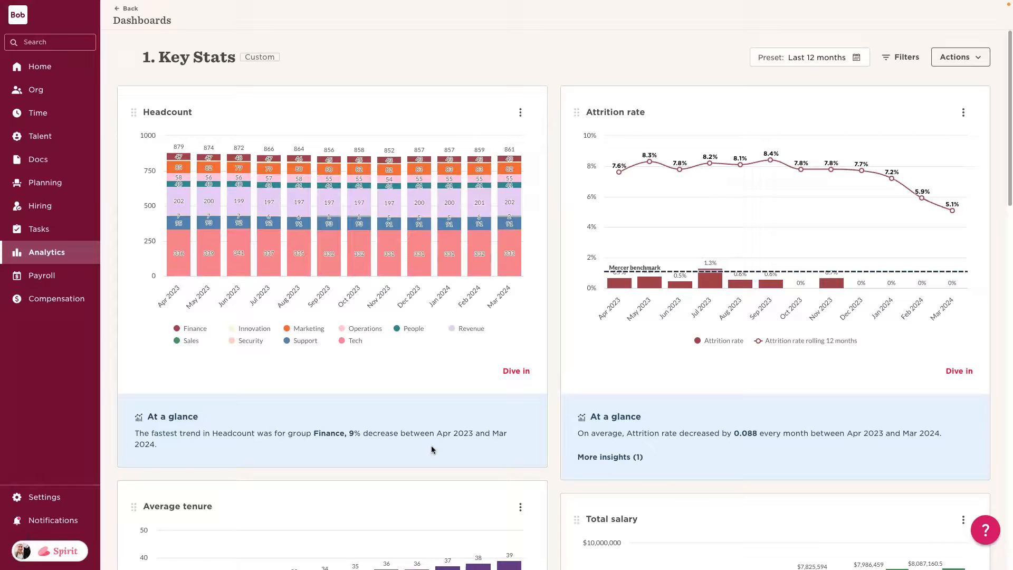
mouse_move(559, 228)
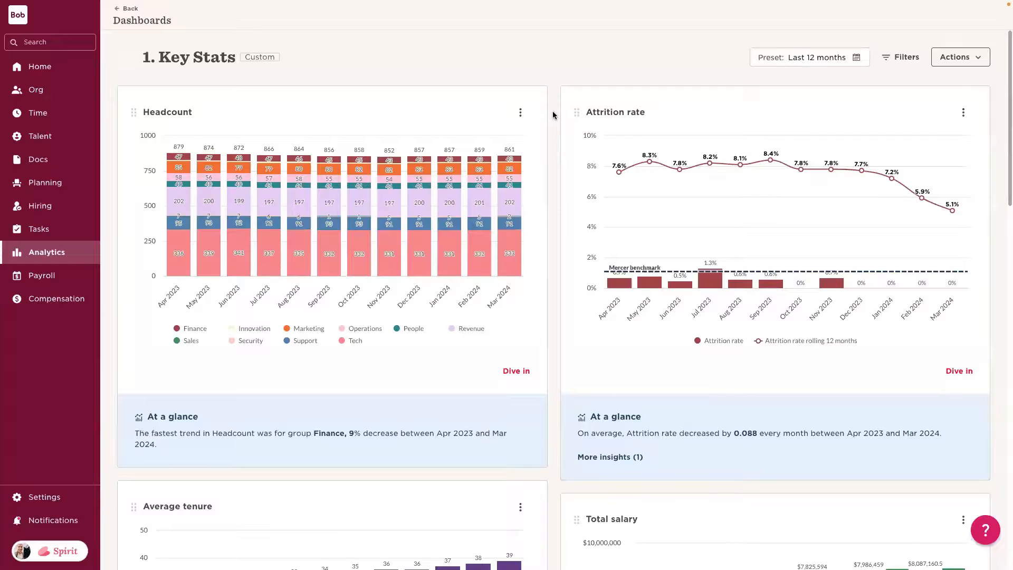
scroll(down, 3)
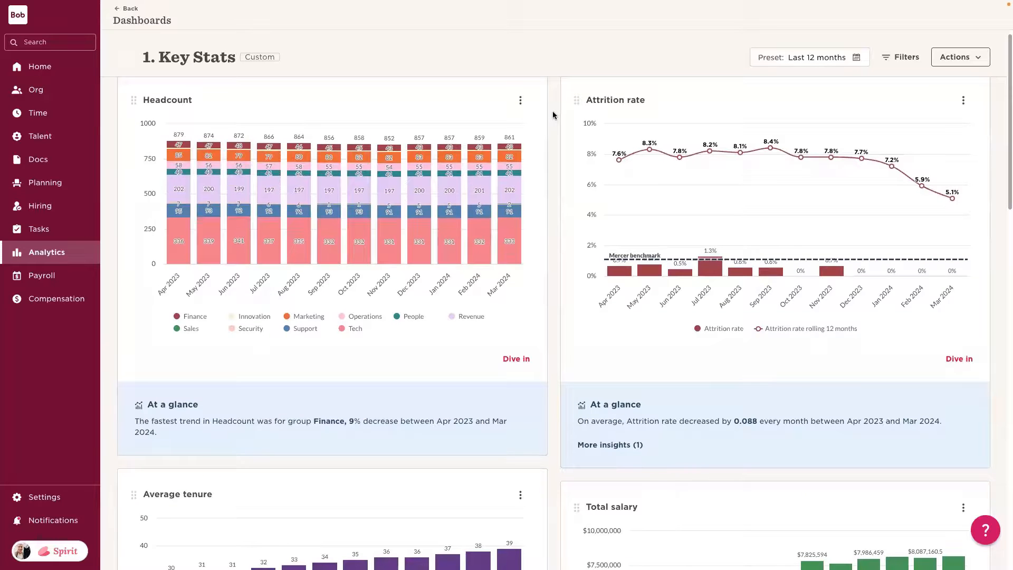
scroll(down, 3)
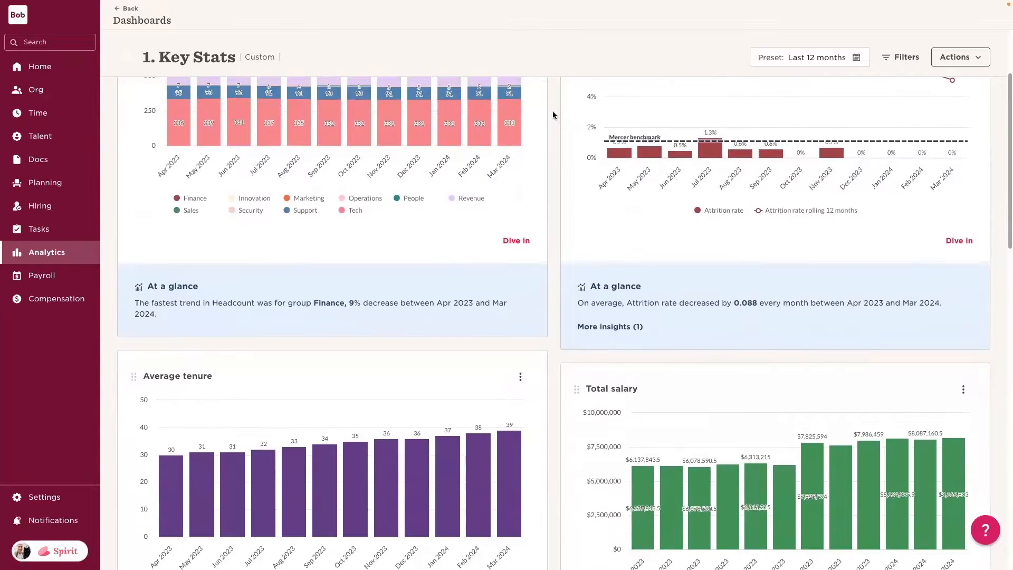
scroll(down, 3)
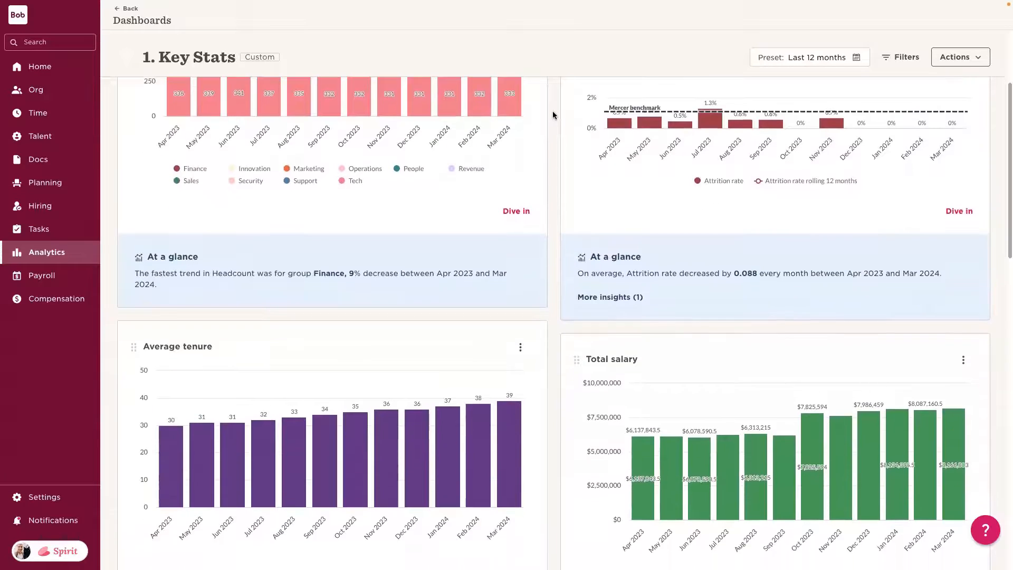
scroll(down, 3)
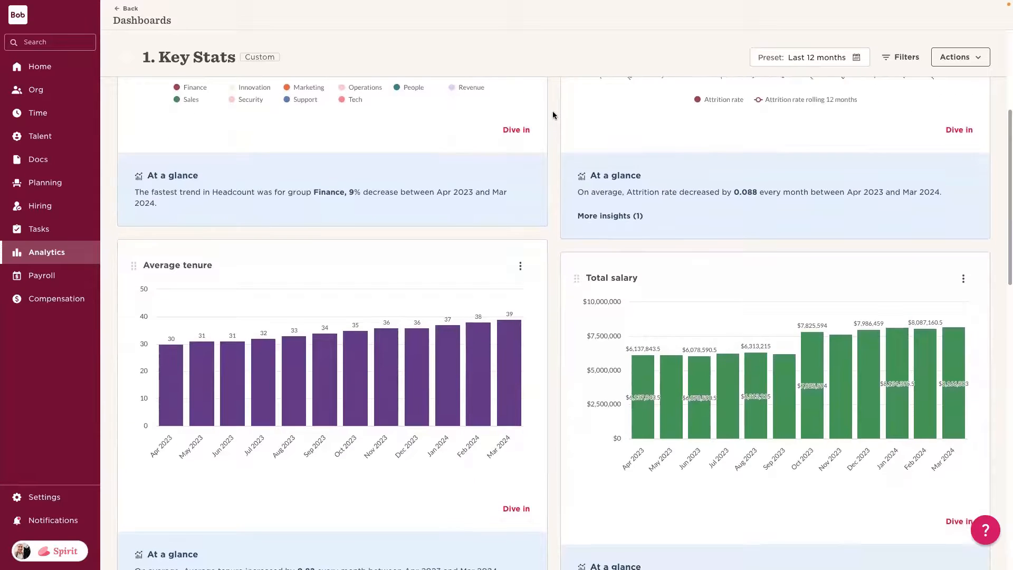
scroll(down, 3)
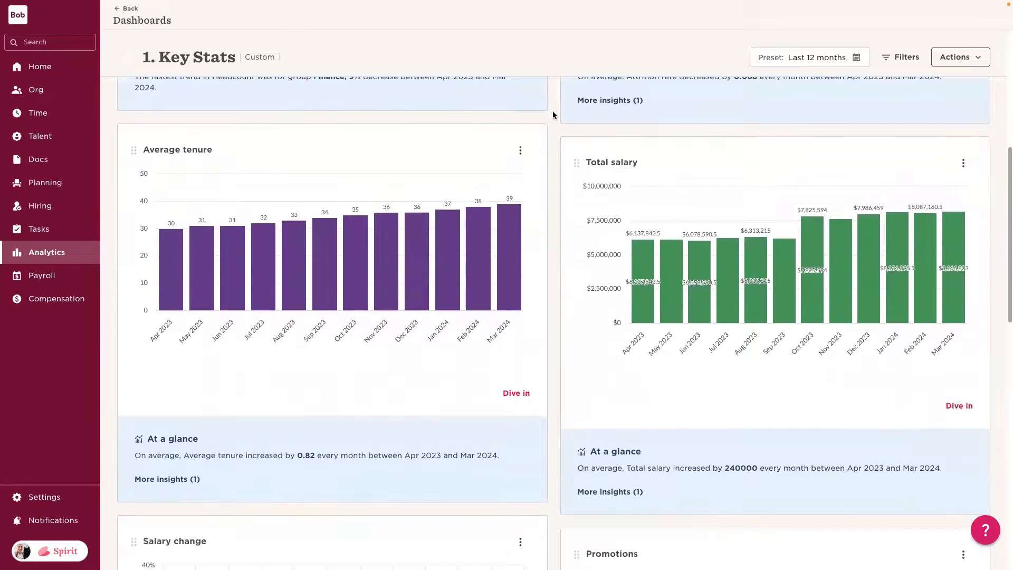
scroll(down, 3)
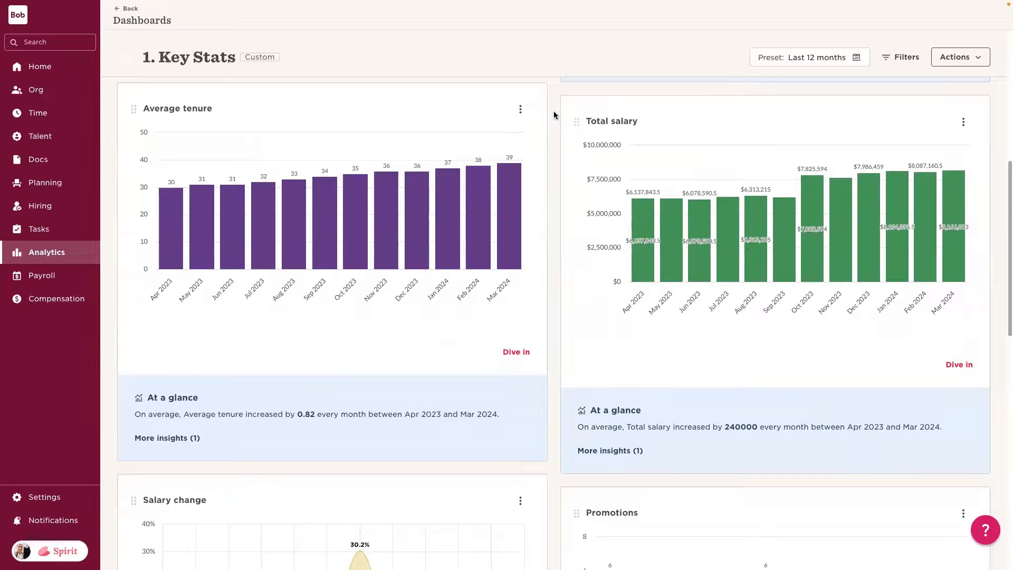
scroll(down, 3)
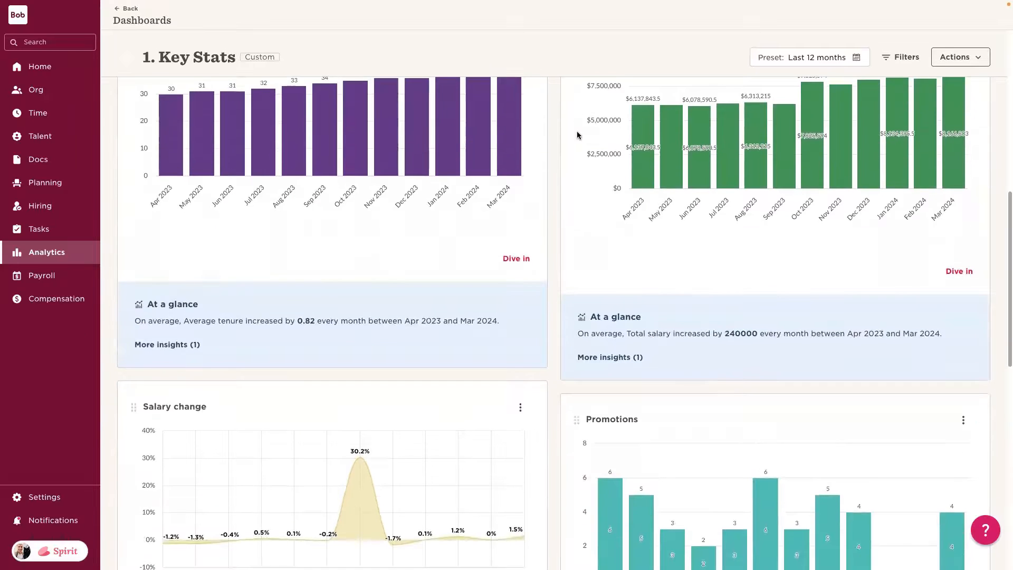
scroll(down, 3)
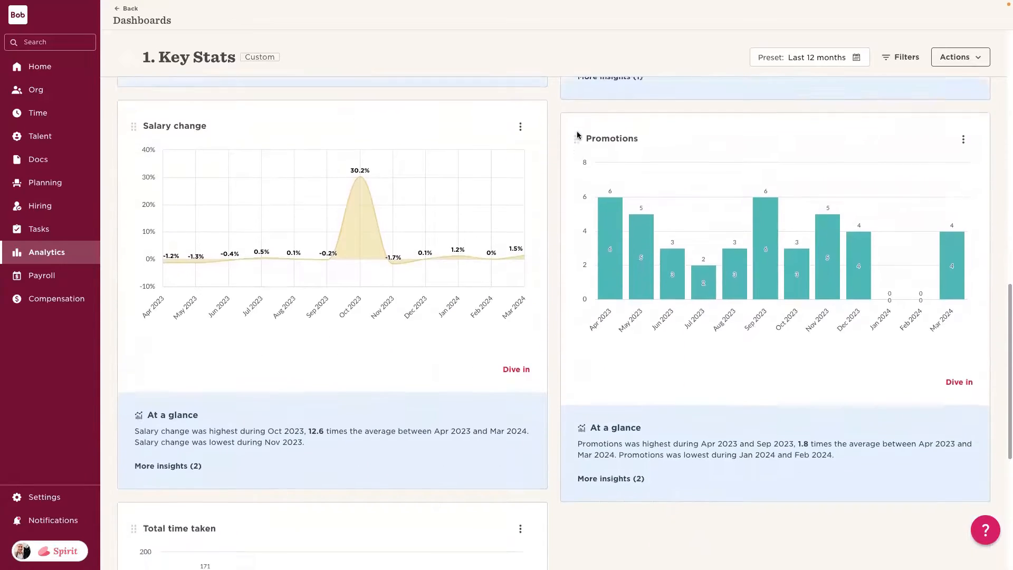
scroll(down, 3)
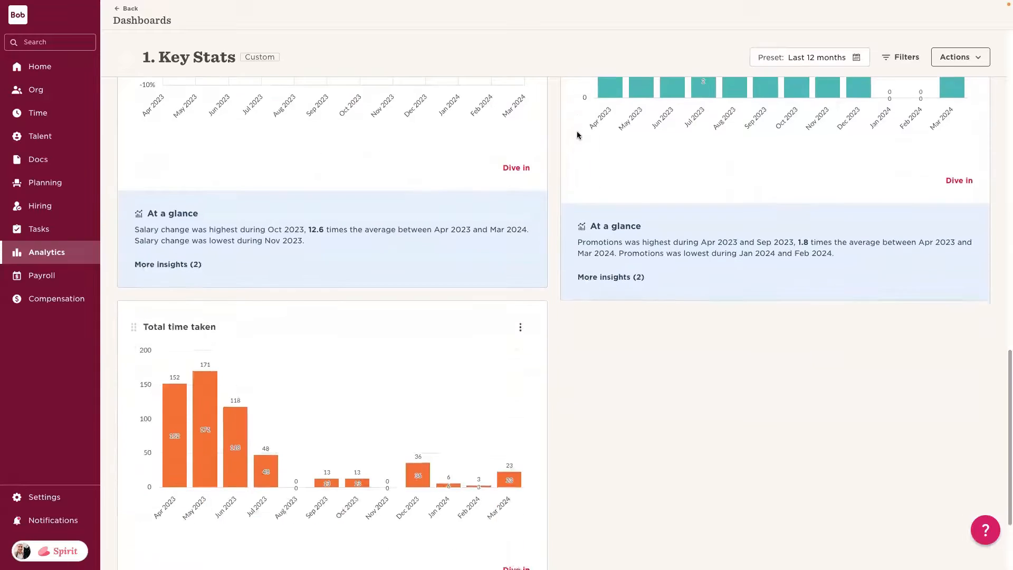
scroll(down, 3)
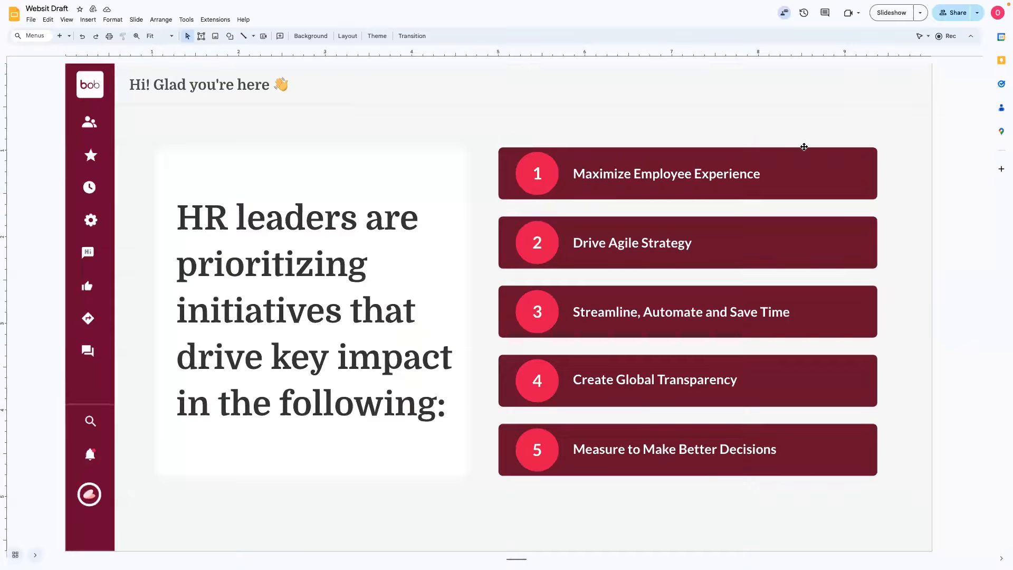
Start the HR priorities deck as a full-screen slideshow
click(890, 13)
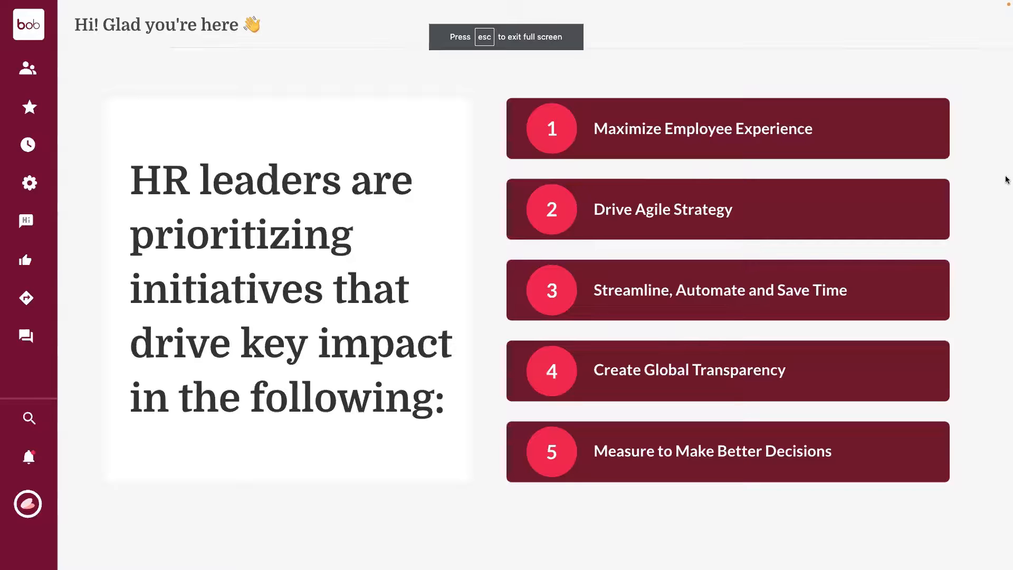